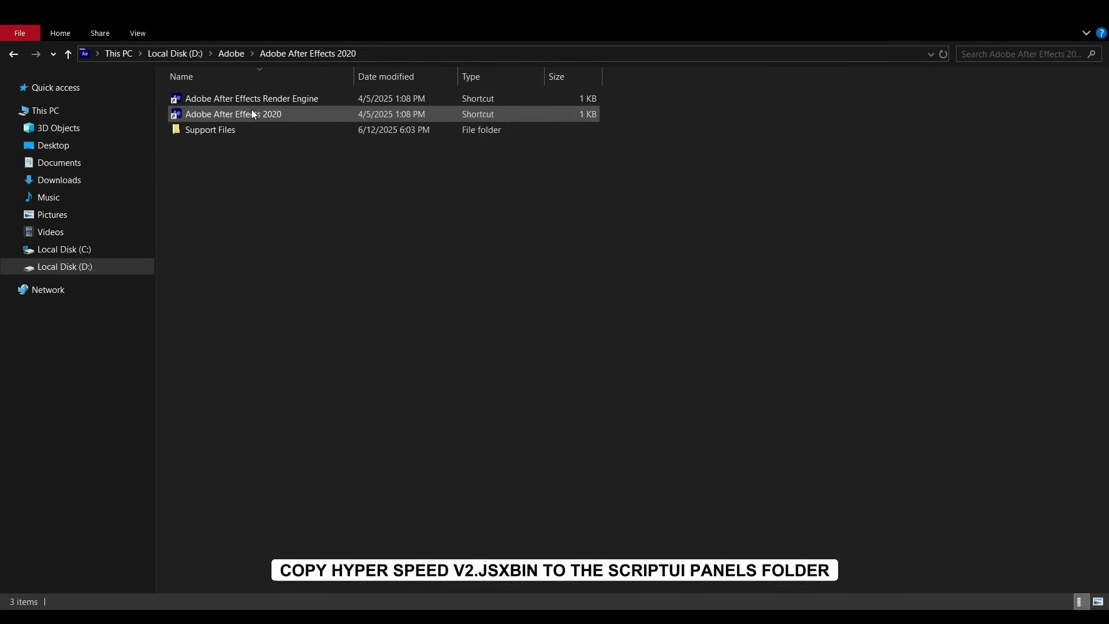
Browse into Support Files and then its Scripts folder in the After Effects 2020 install.
double_click(210, 129)
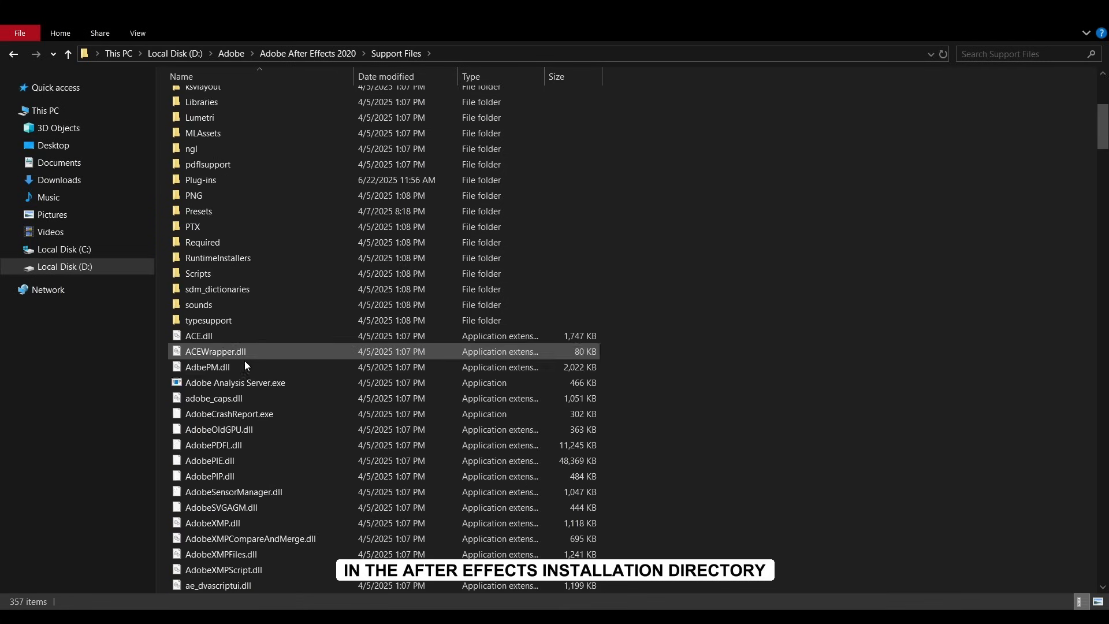
double_click(197, 274)
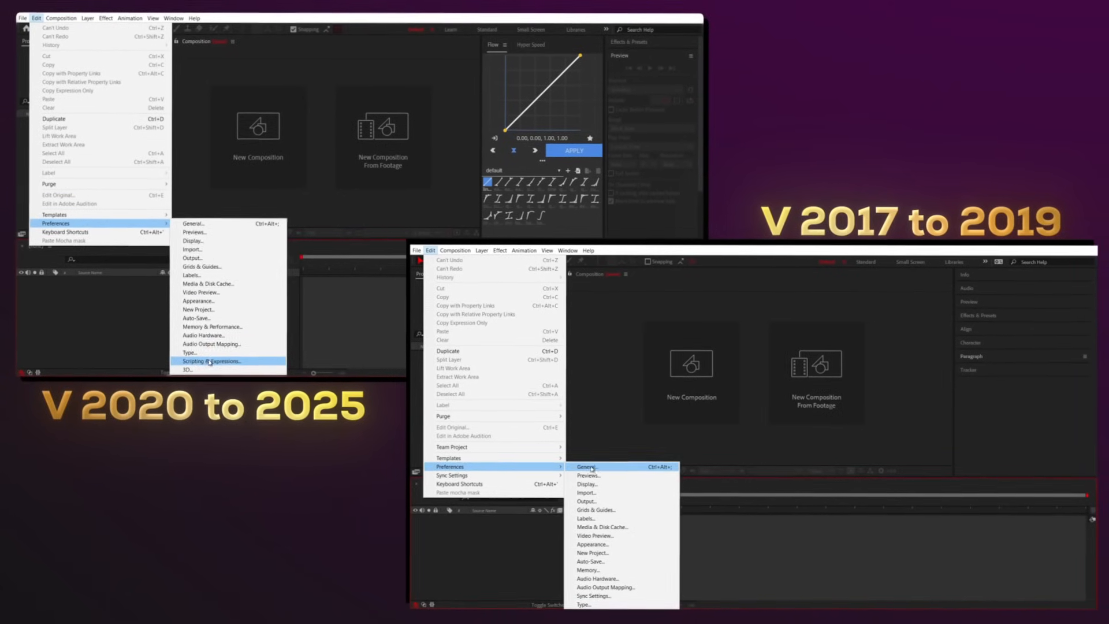
Bring up the Scripting & Expressions page of the After Effects preferences.
left_click(210, 360)
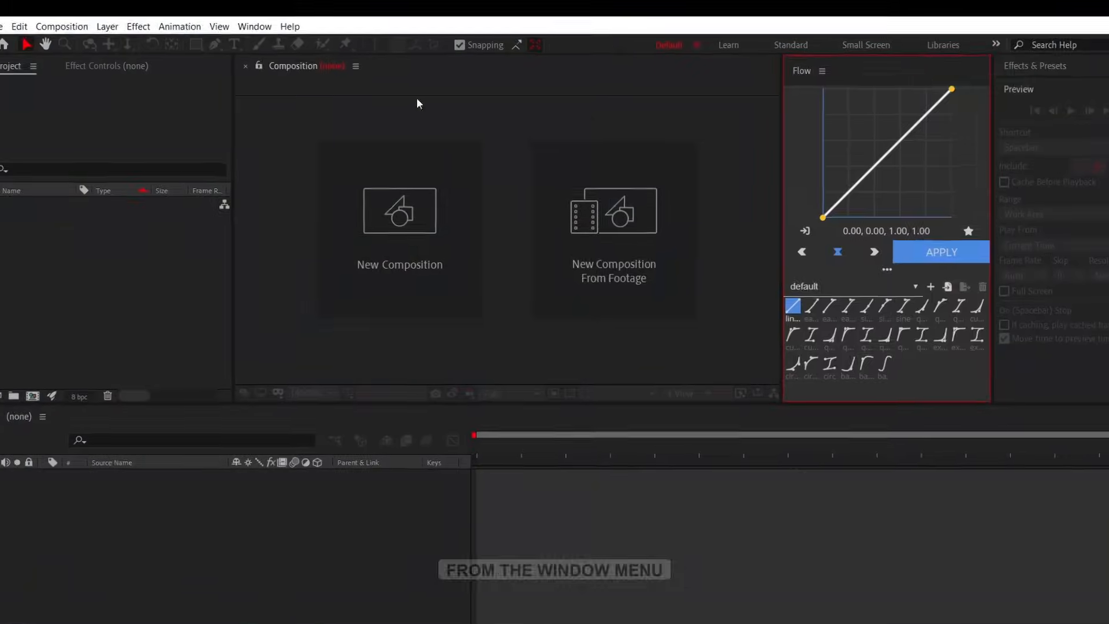
Dock the Hyper Speed V2.jsxbin panel from the Window menu beside the composition.
left_click(254, 27)
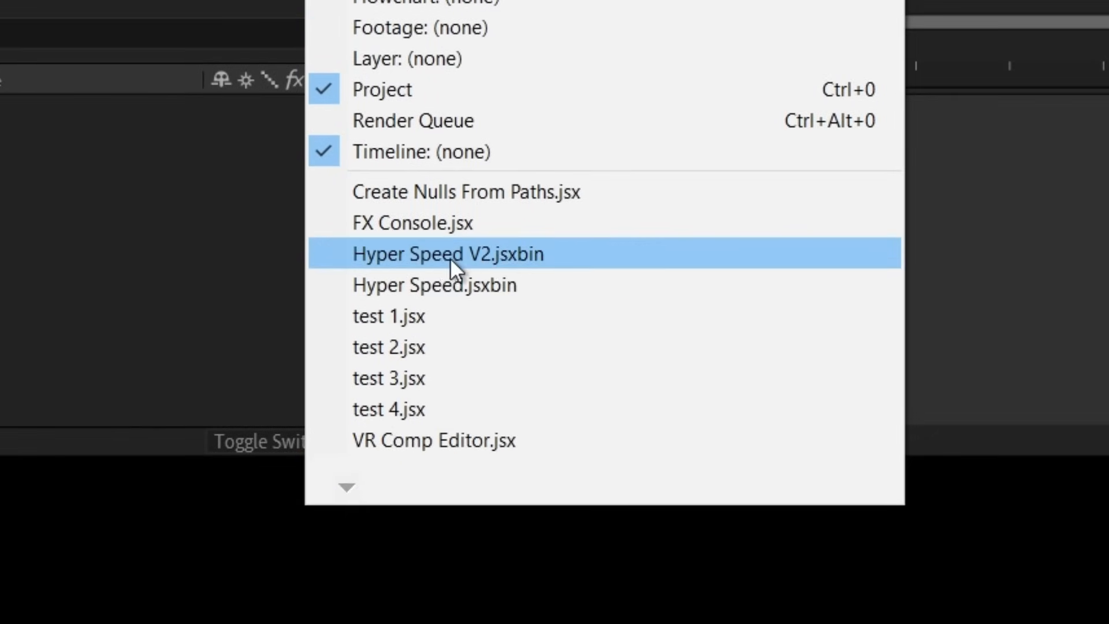
left_click(446, 254)
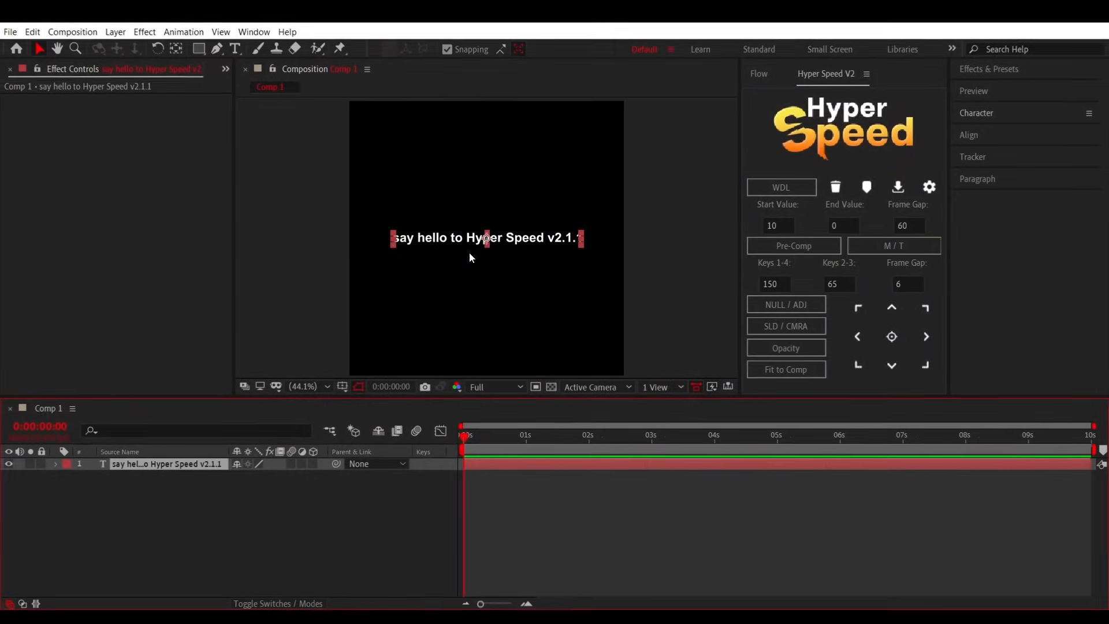
Add then remove Drop Shadow and Deep Glow, then add a Tracking Amount animator to the text layer via WDL.
left_click(781, 187)
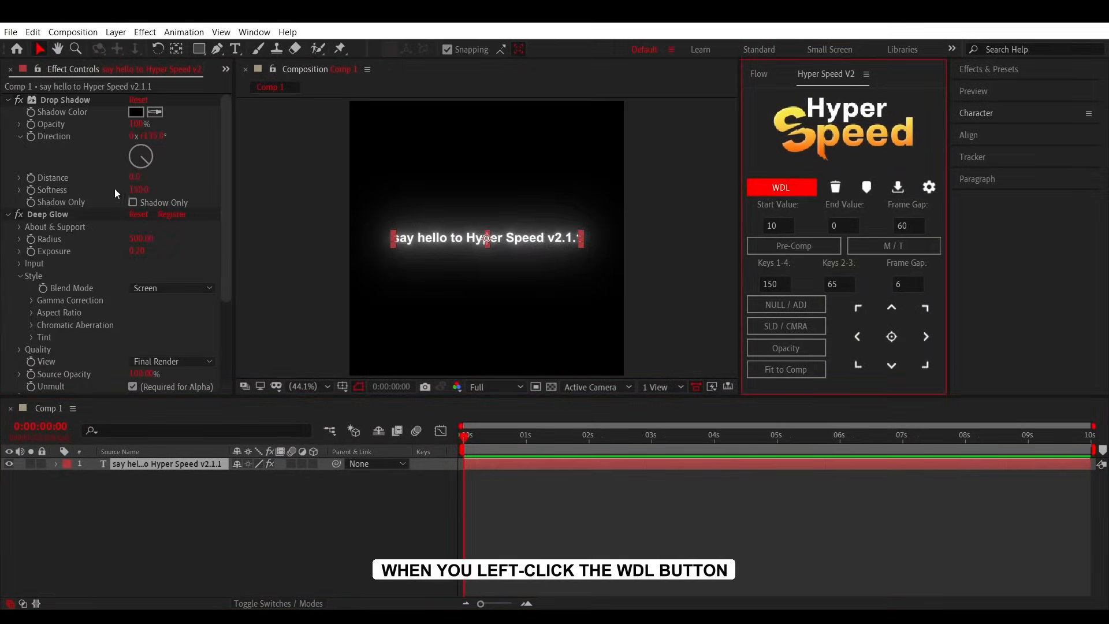
left_click(779, 187)
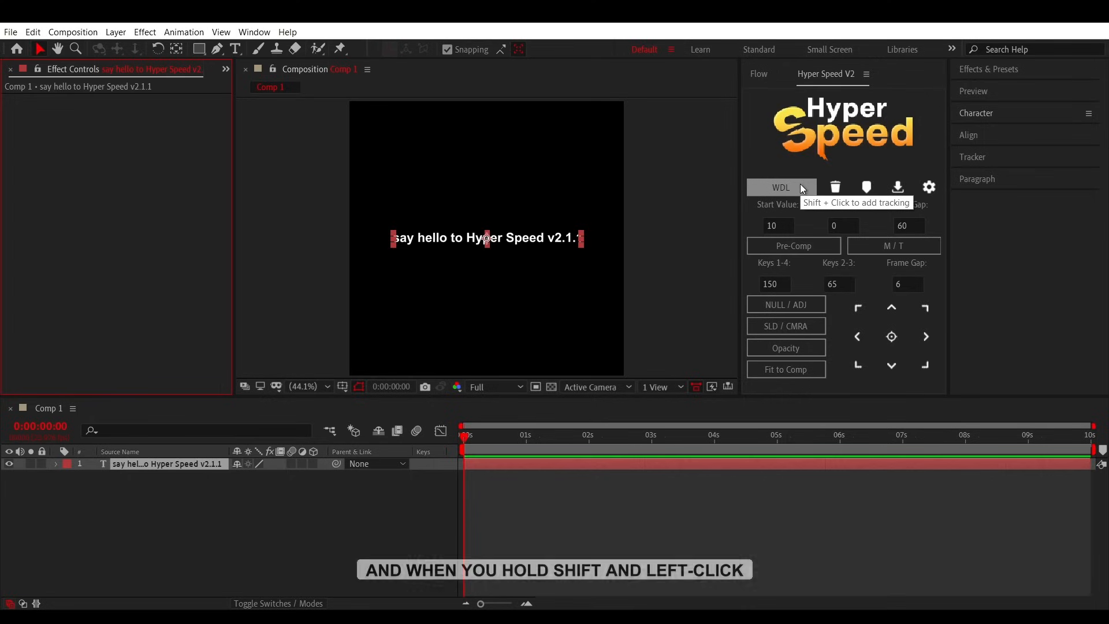
left_click(780, 187)
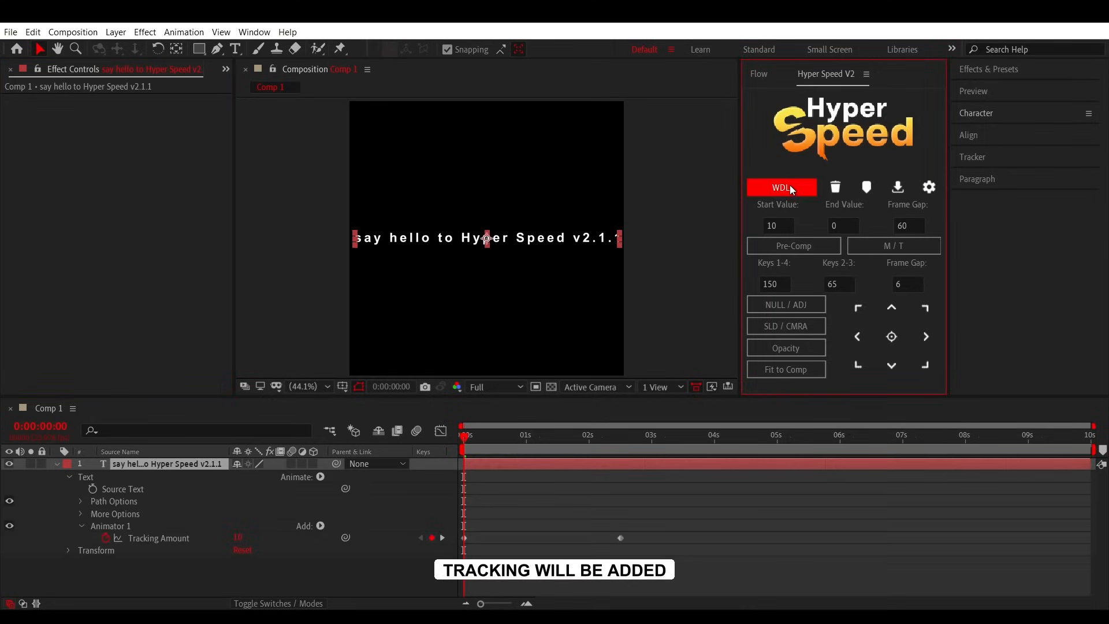
left_click(781, 187)
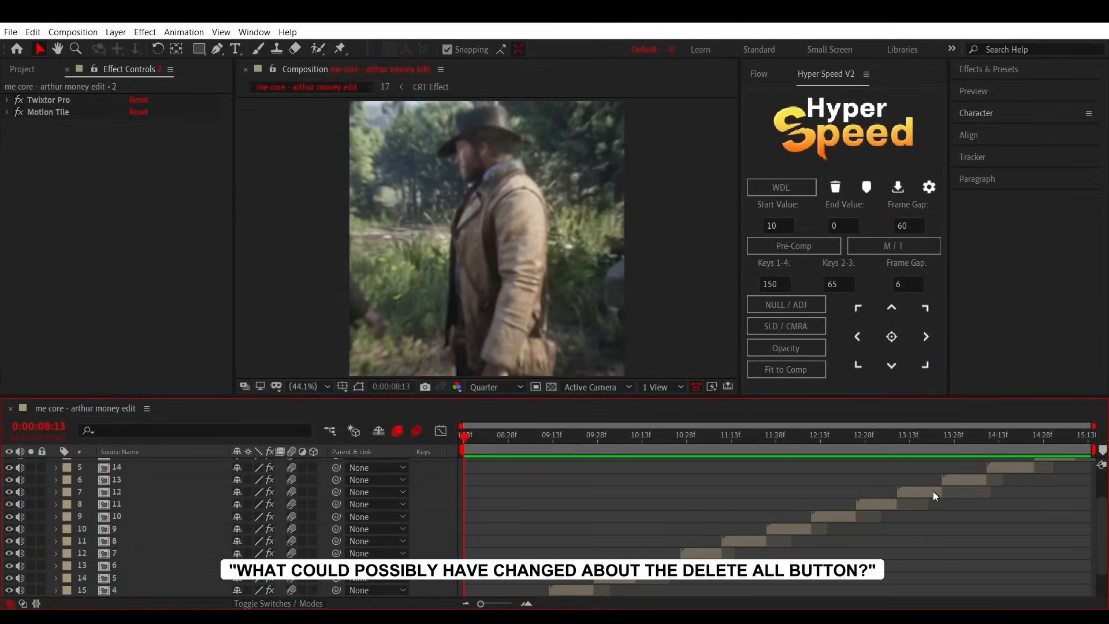
Scroll the layer list of the me core - arthur money edit composition.
scroll("down", 3)
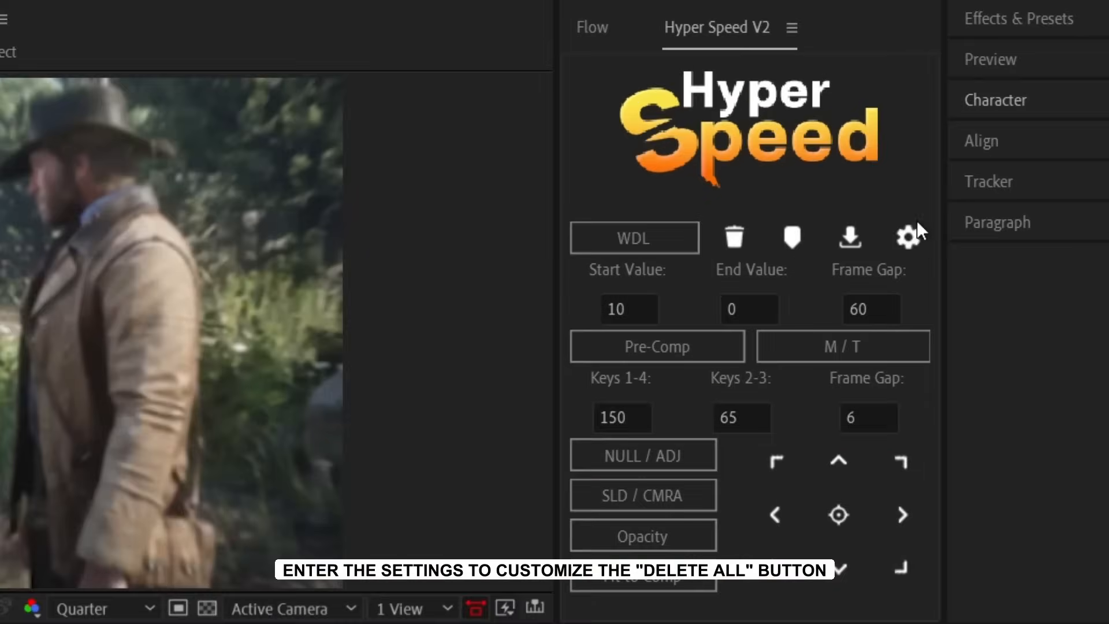
Exclude Scale from Hyper Speed's Delete All setting and save.
left_click(907, 237)
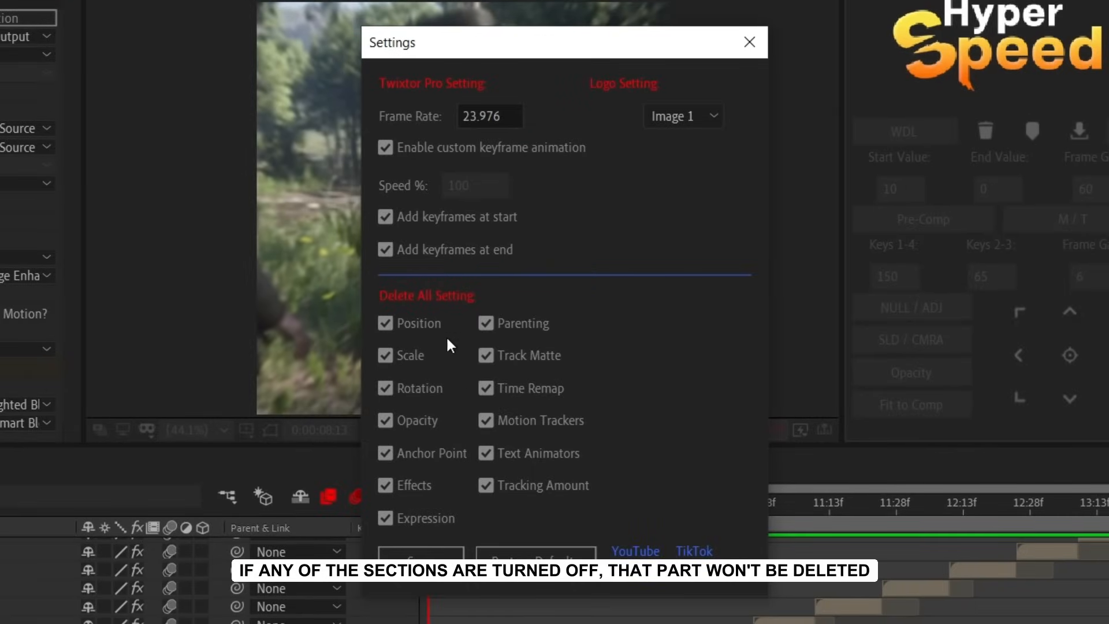
left_click(386, 355)
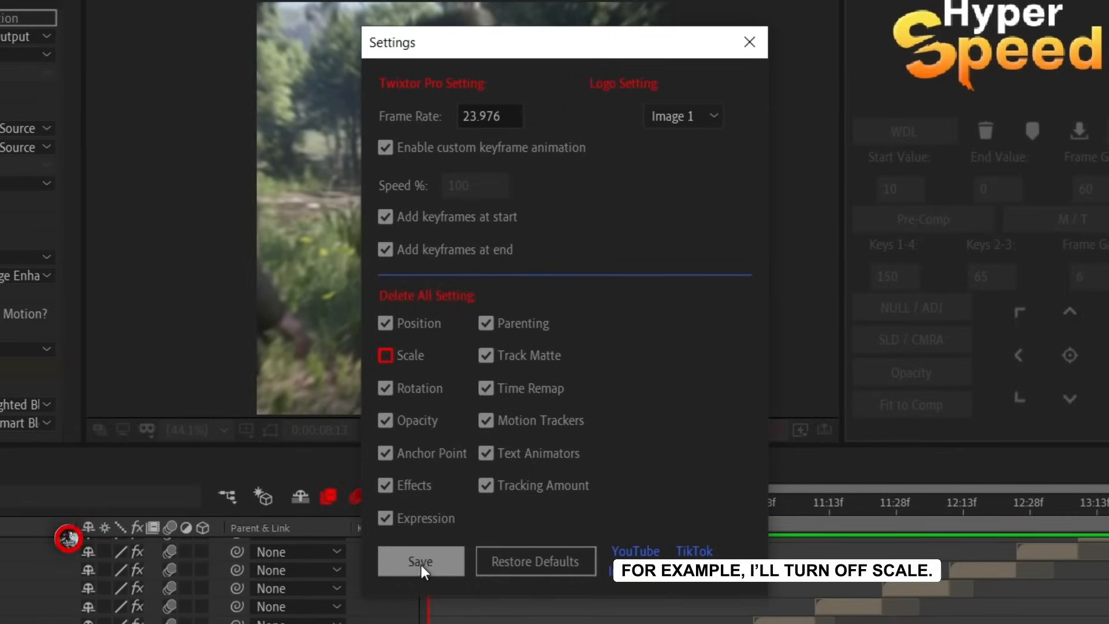
left_click(419, 561)
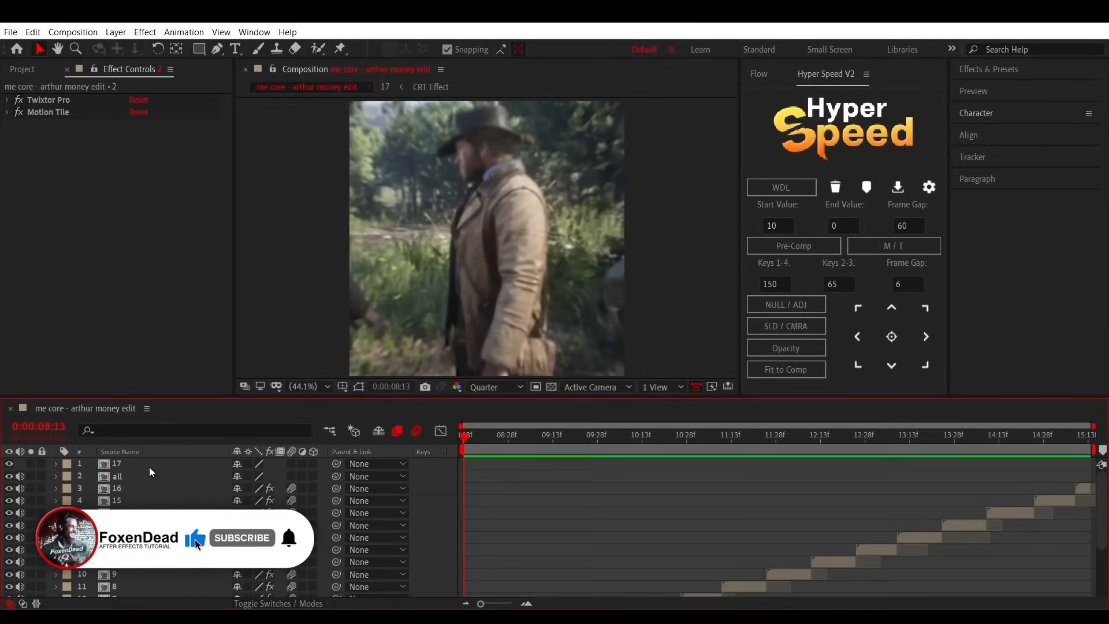
Run Delete All on the selected clip layers, clearing their properties and effects with scale untouched.
scroll("down", 3)
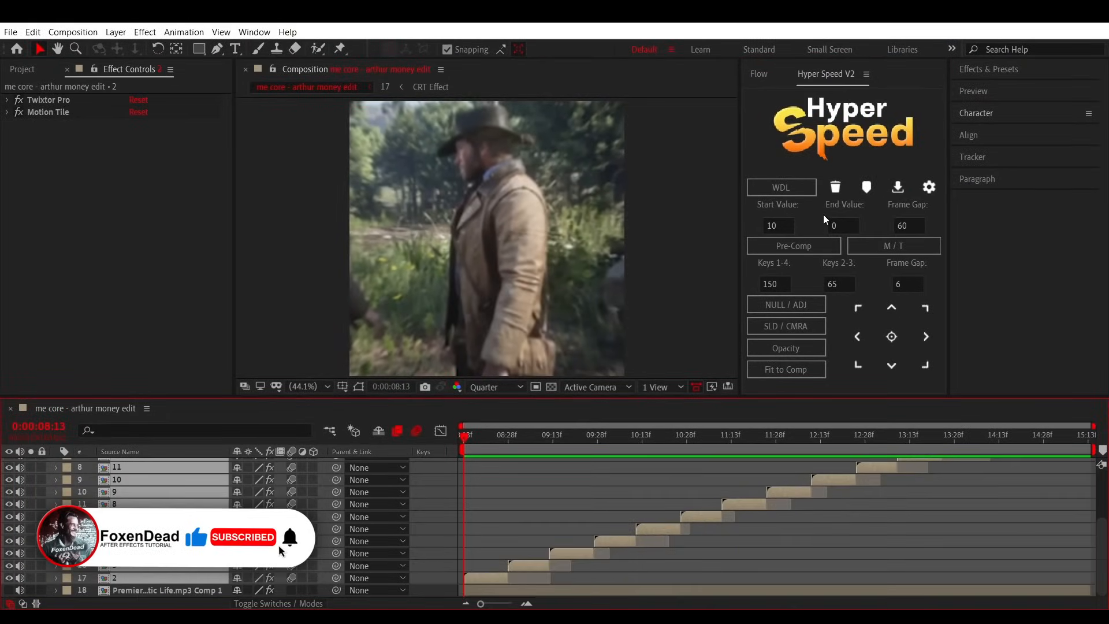
left_click(833, 187)
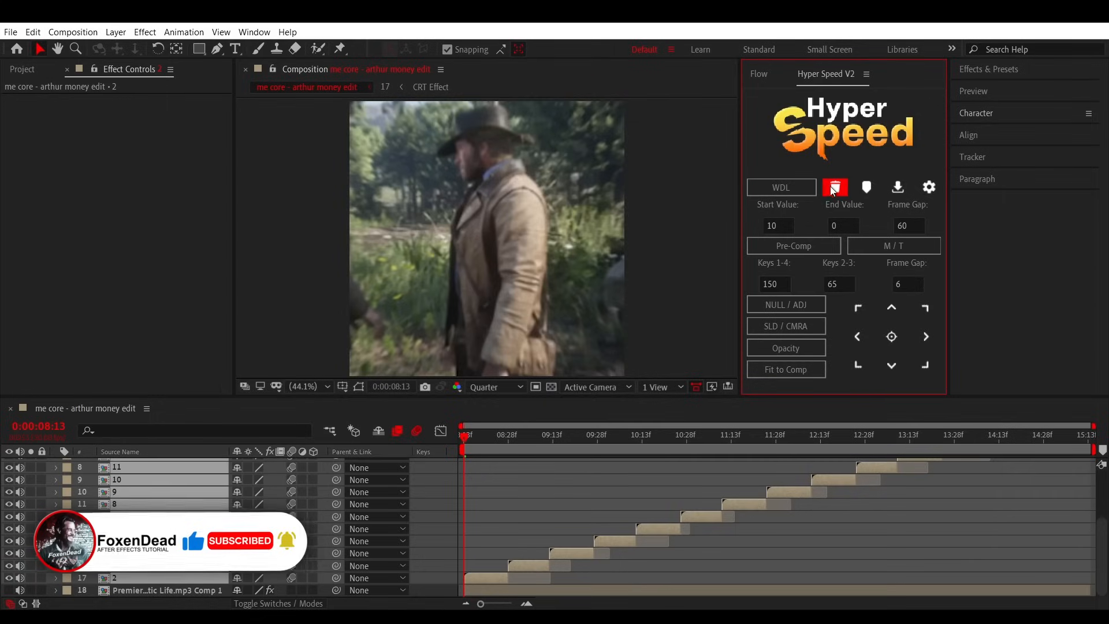
left_click(834, 187)
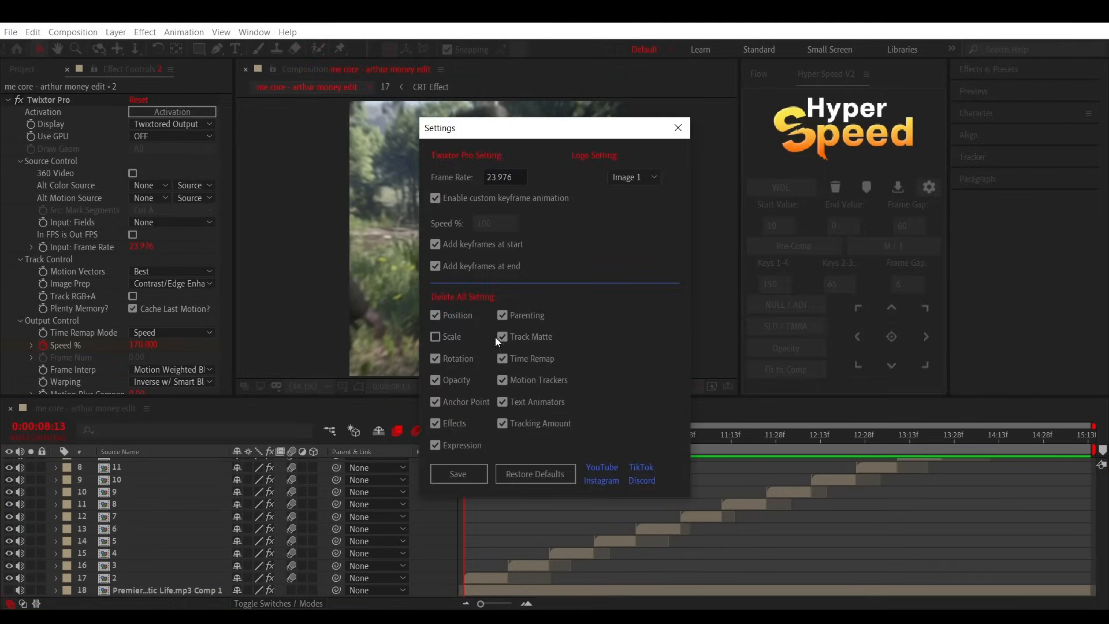
Re-include Scale in Delete All, save, and clear the selected clip layers again.
left_click(436, 336)
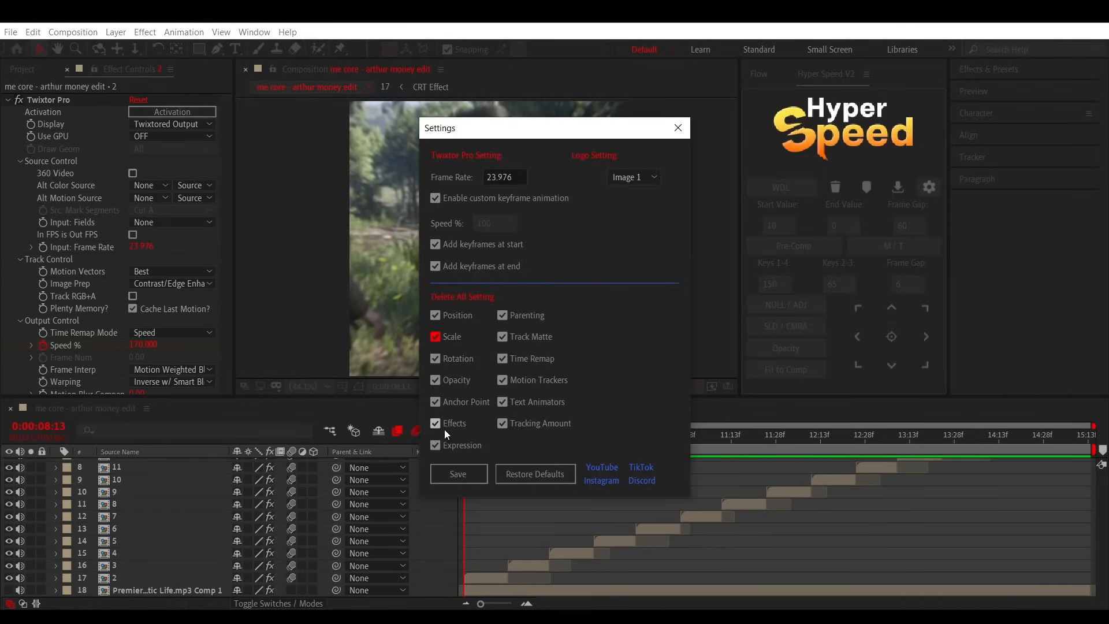
left_click(676, 128)
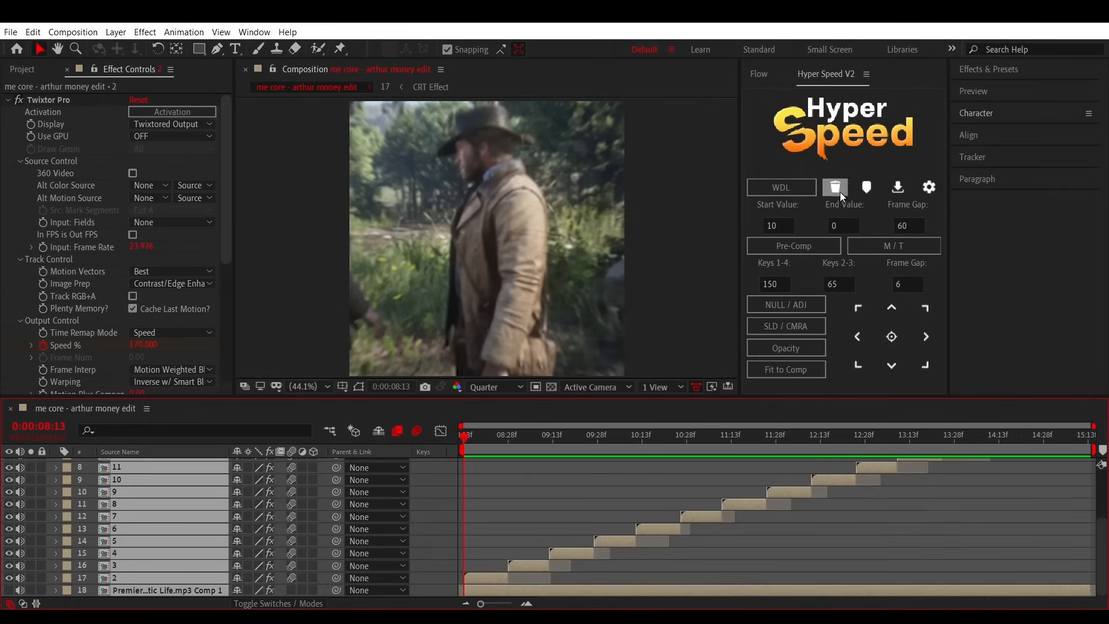
left_click(833, 188)
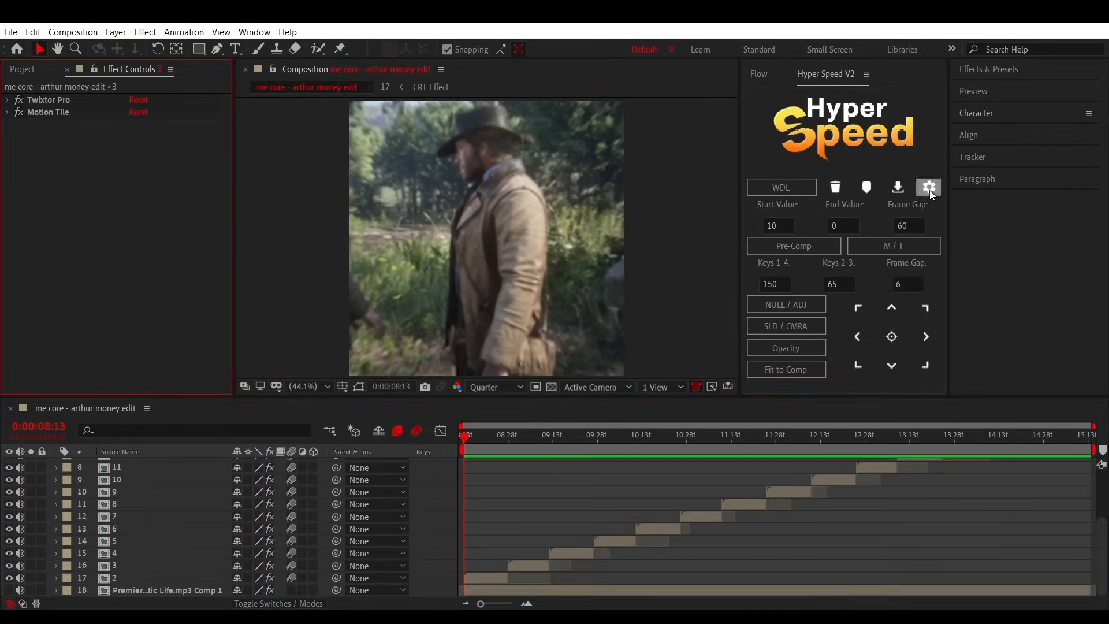
left_click(927, 187)
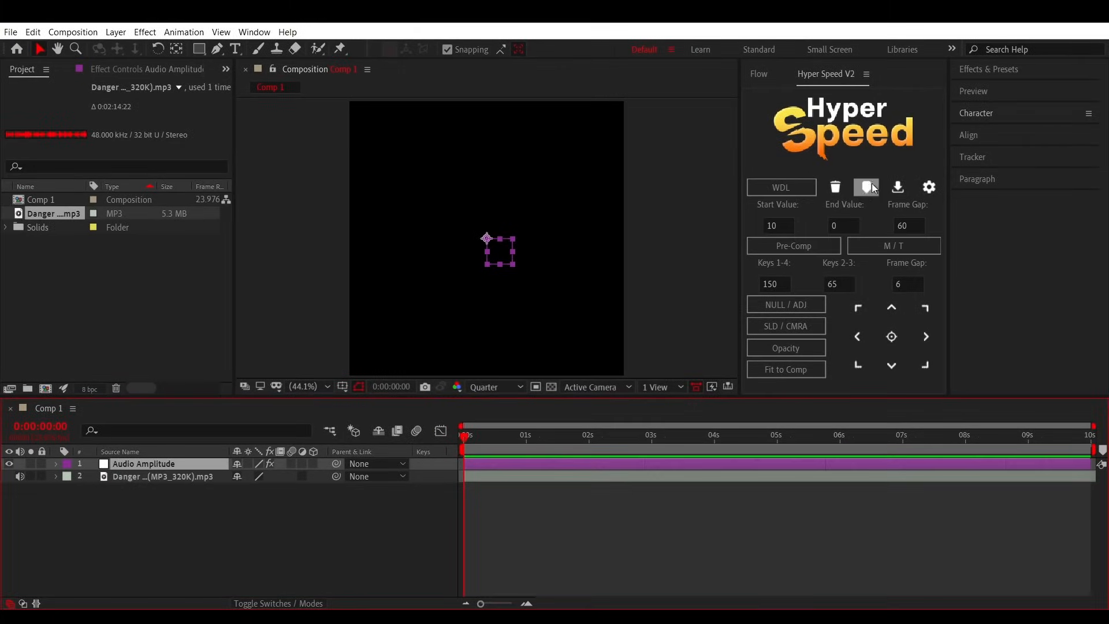
Mark the music beats on the Audio Amplitude layer and move to the dexter original sin edit comp.
left_click(865, 187)
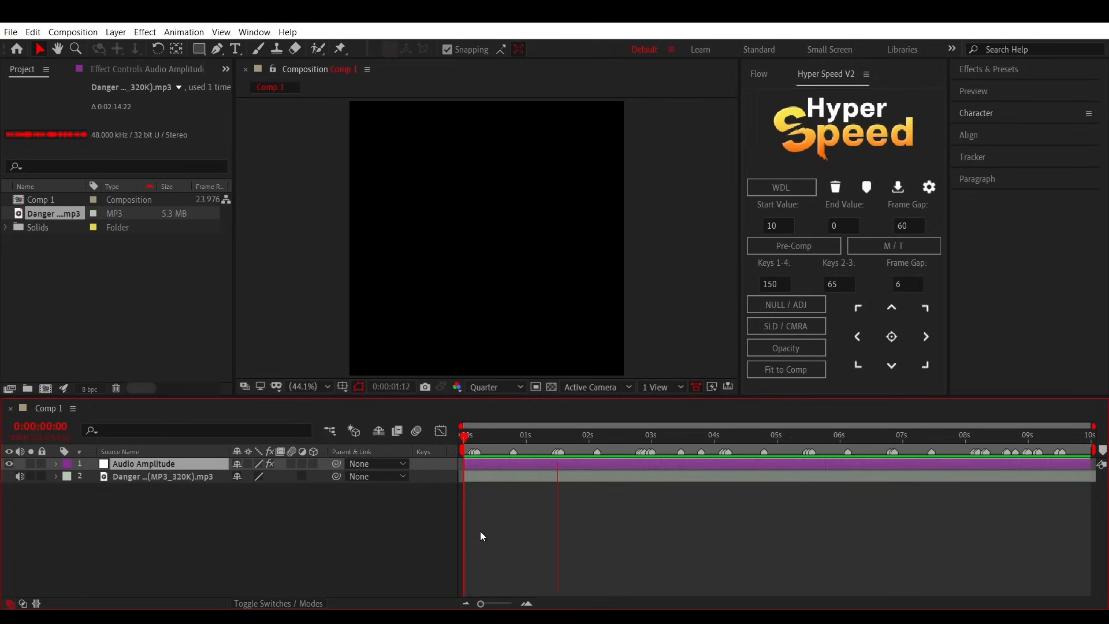
left_click(683, 434)
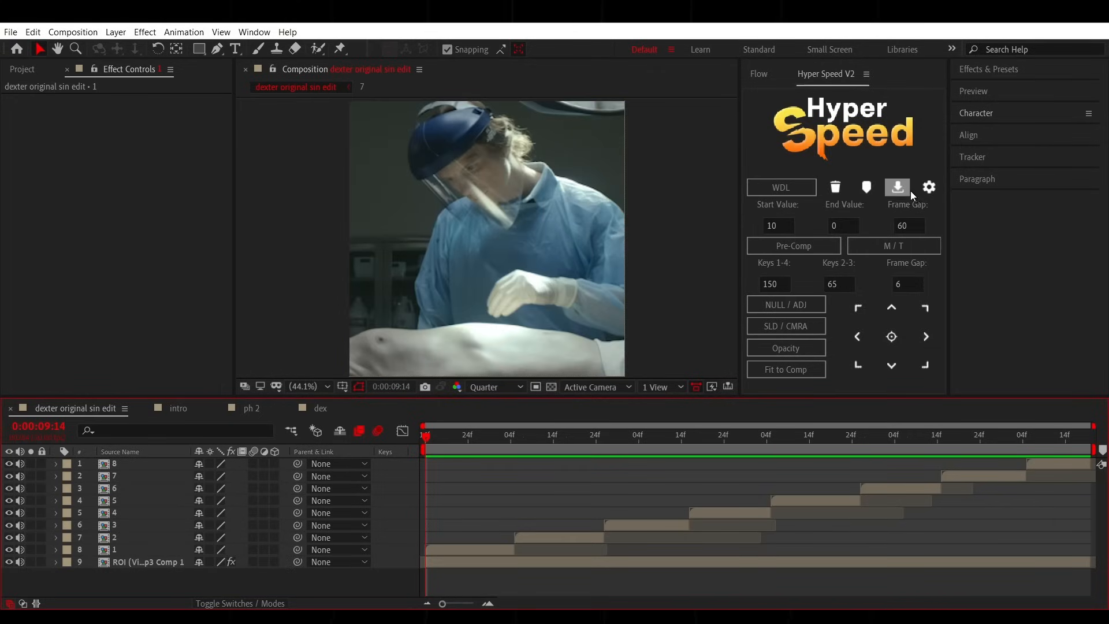
Set Dropify's preset folder location and rename the shake preset to 'hard shake'.
left_click(897, 187)
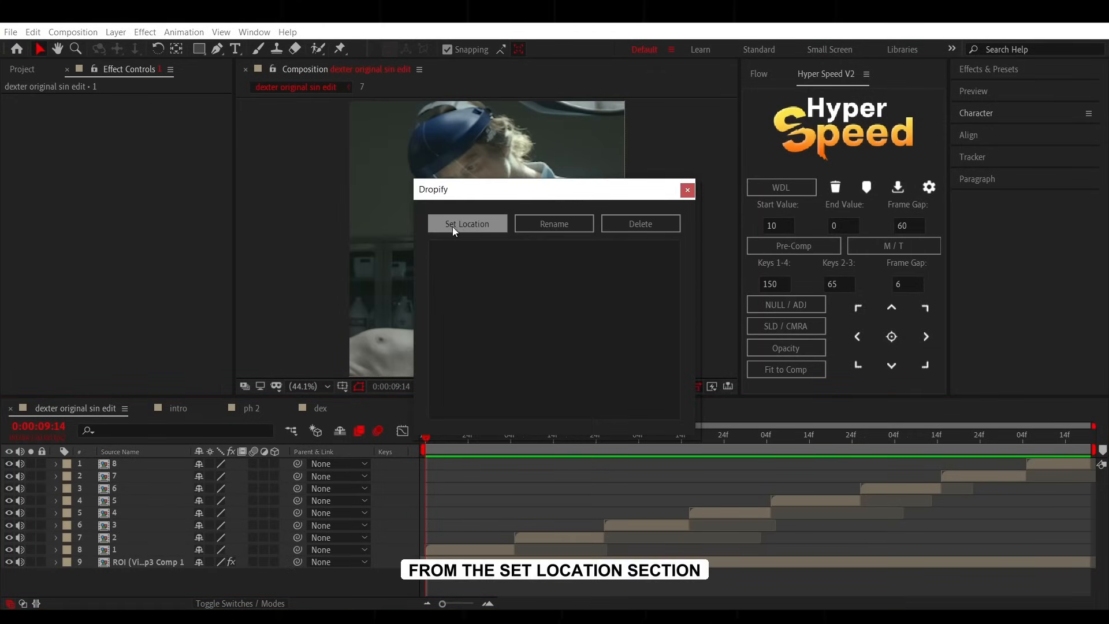
left_click(466, 223)
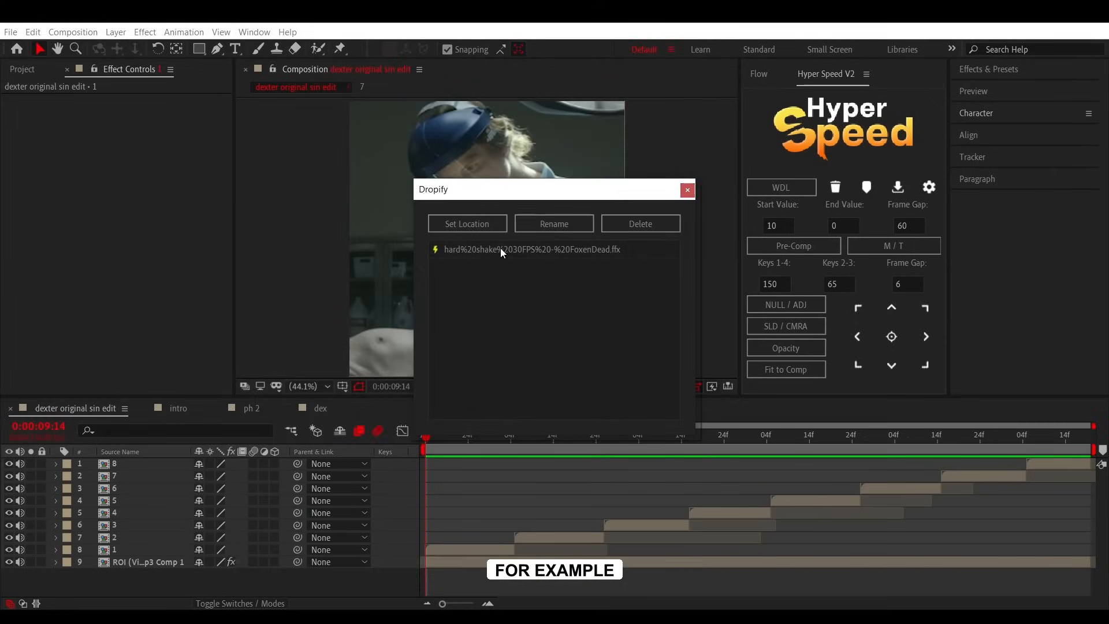
left_click(553, 223)
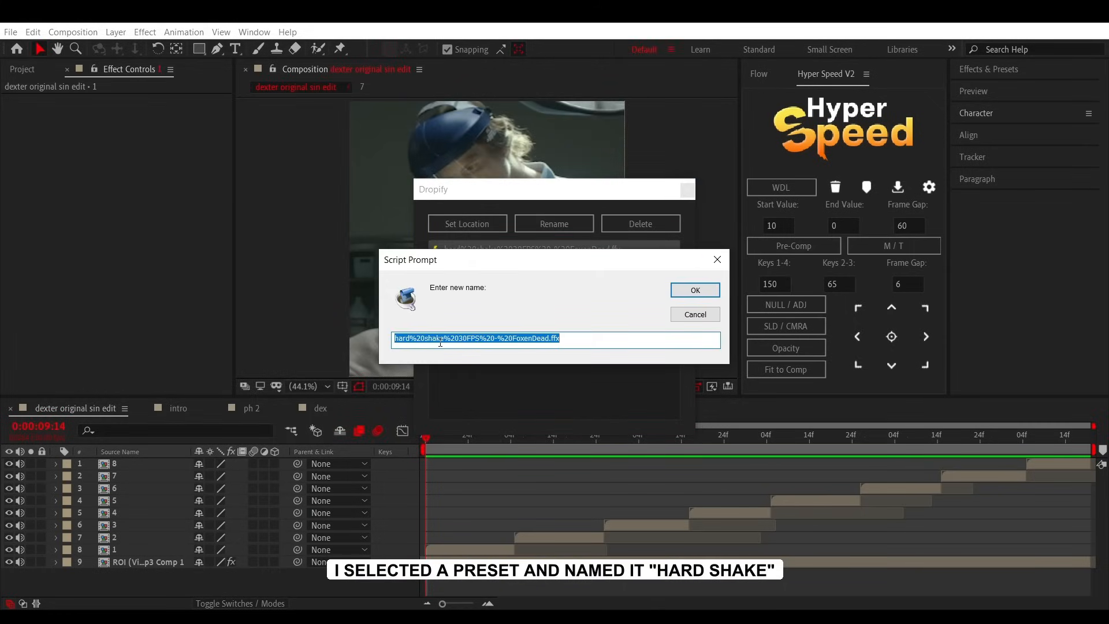
type("hard")
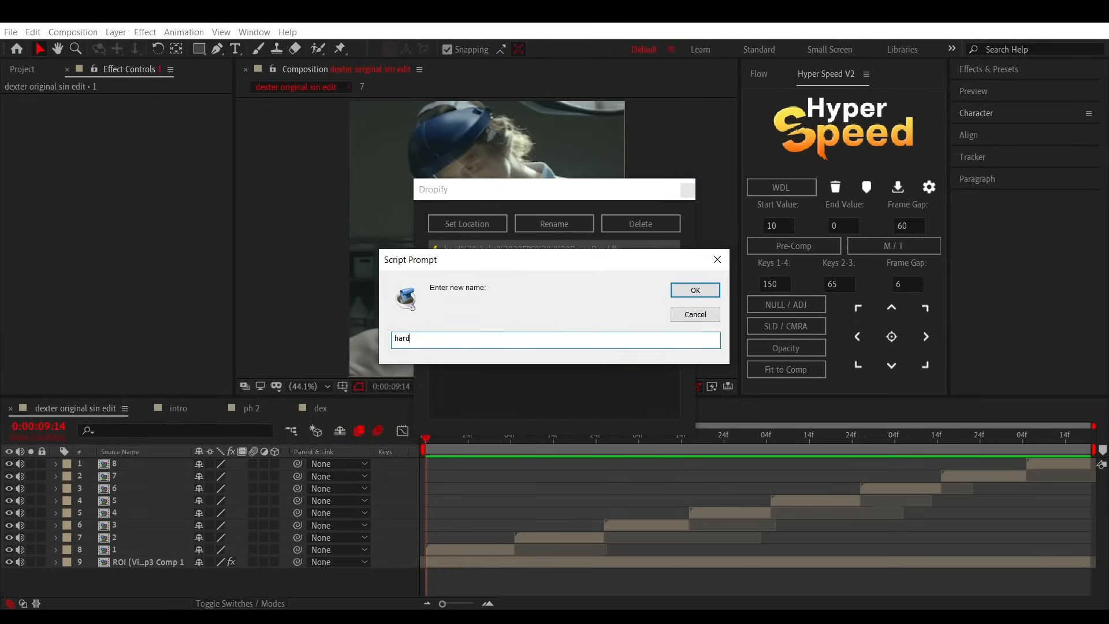
type("shake")
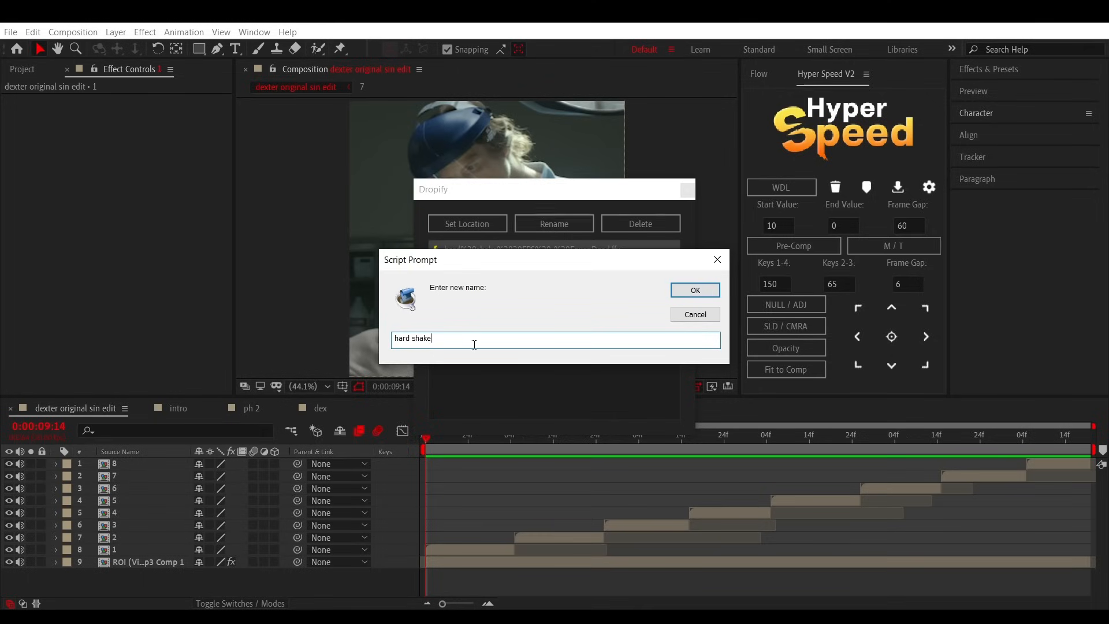
left_click(694, 290)
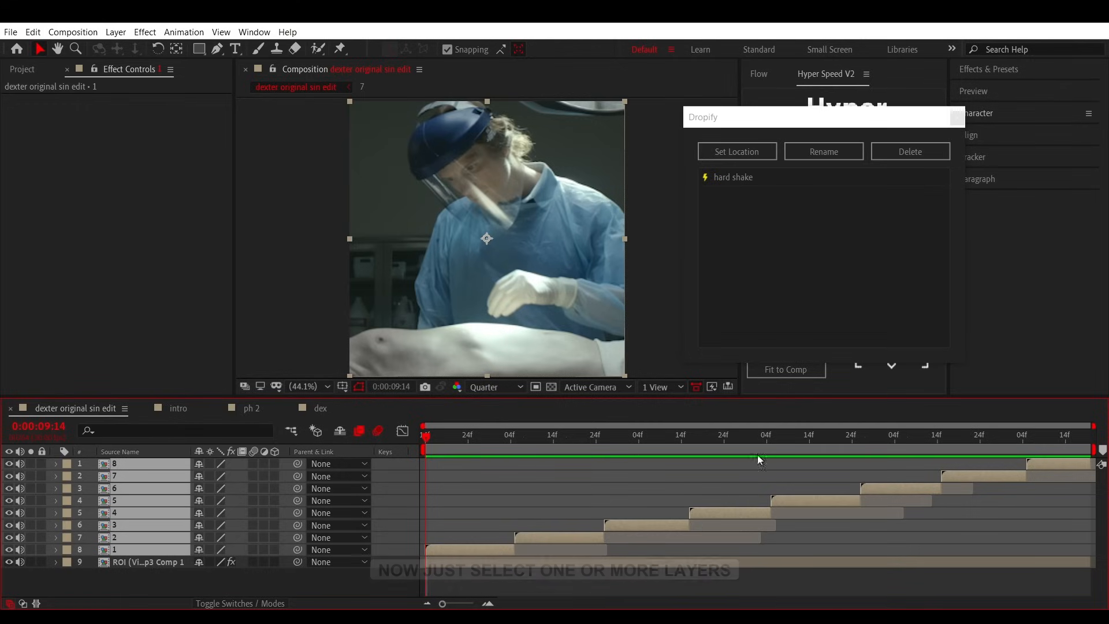
Apply the hard shake preset to the selected clips, then collapse their properties to single rows.
left_click(733, 177)
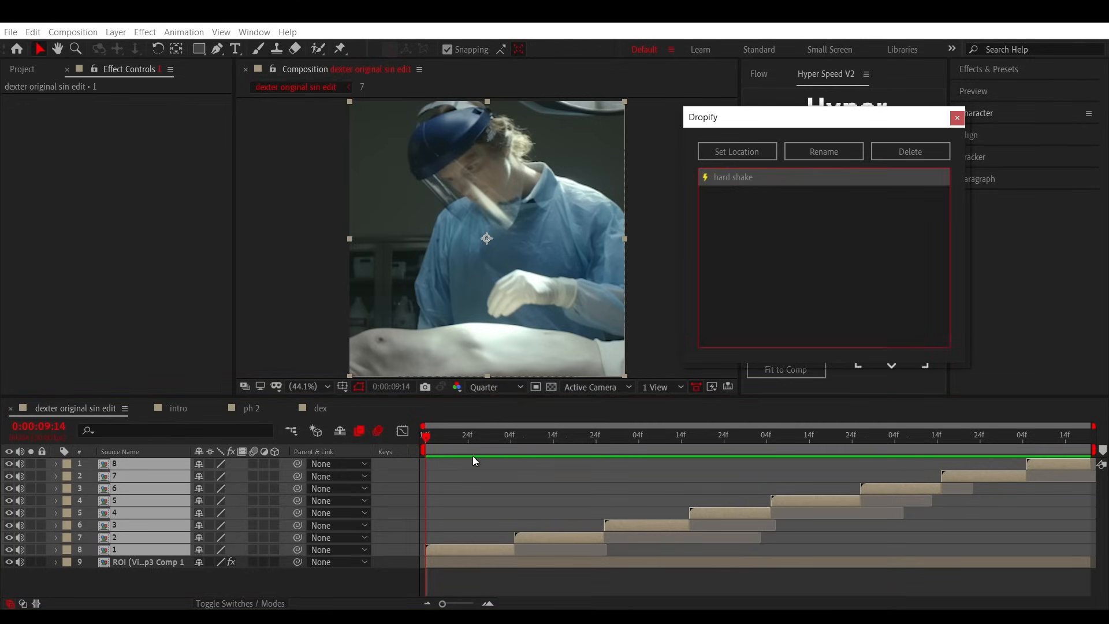
left_click(553, 436)
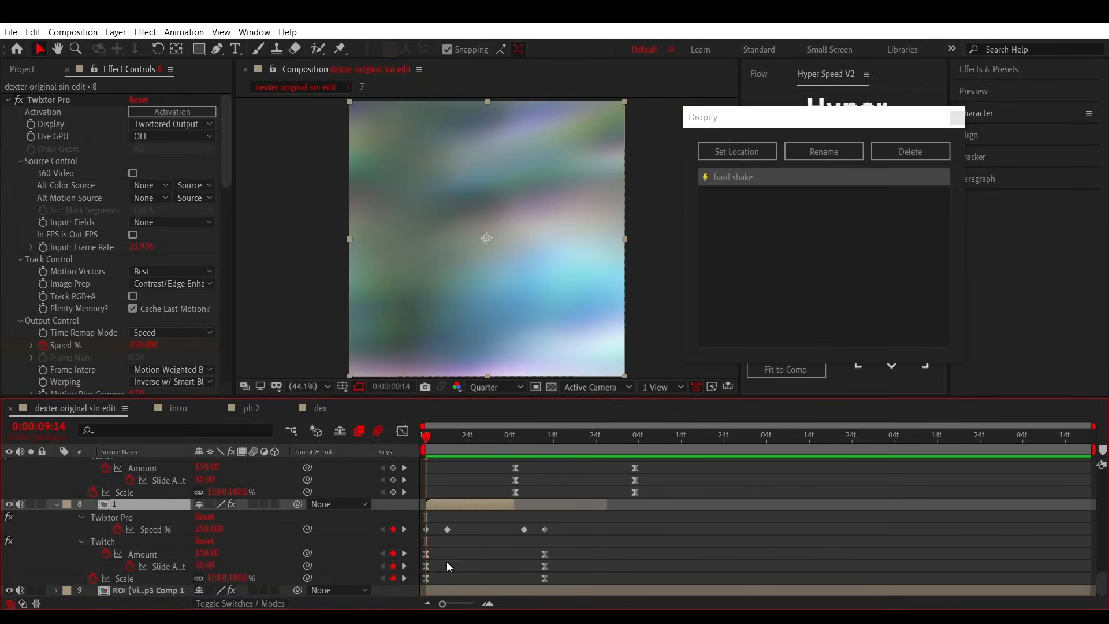
left_click(553, 434)
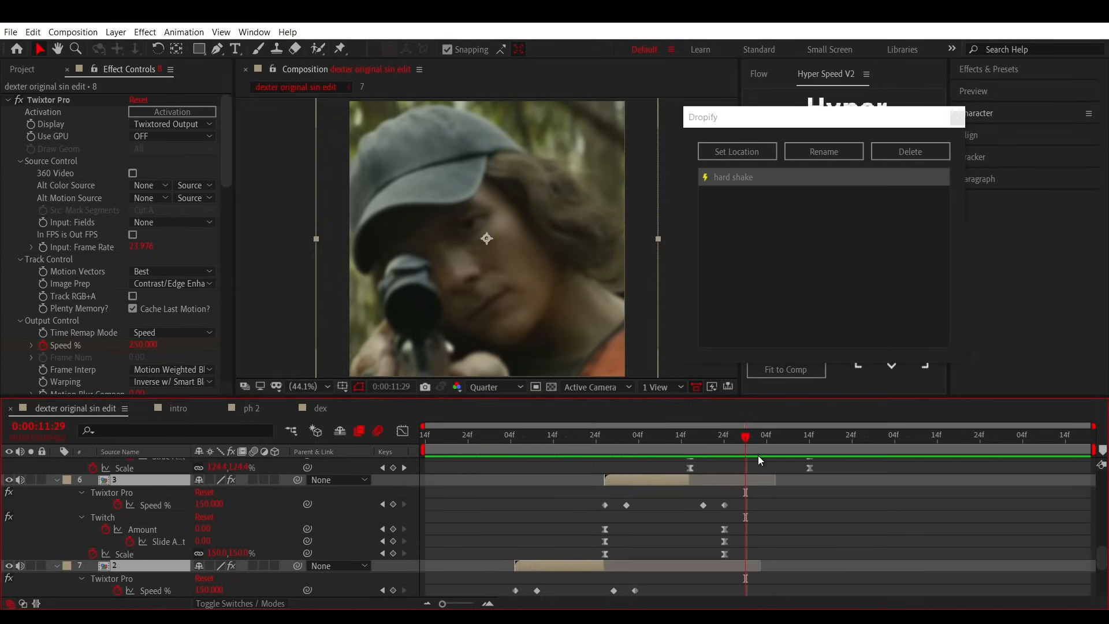
scroll("down", 3)
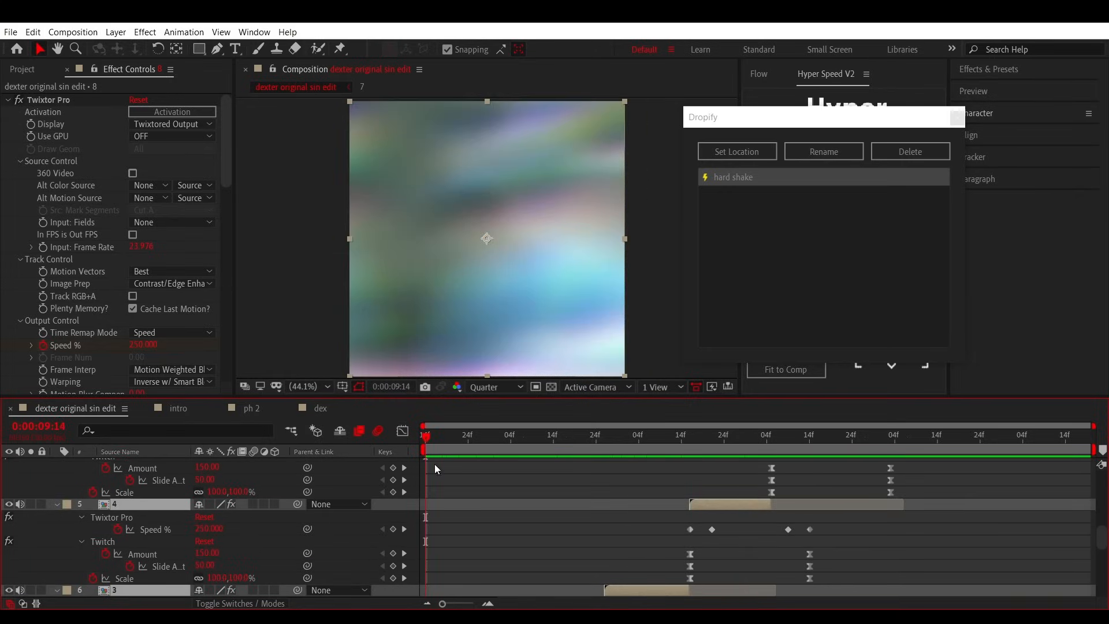
left_click(583, 434)
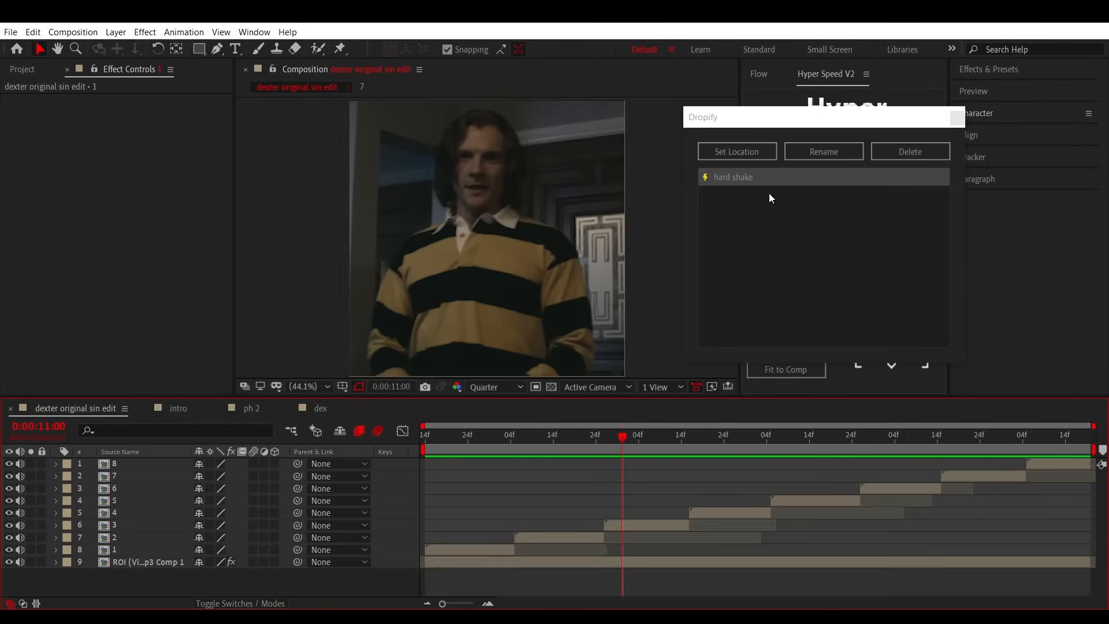
Use Set Location to browse into the Assets 2 folder and add 01.png to Dropify.
left_click(736, 151)
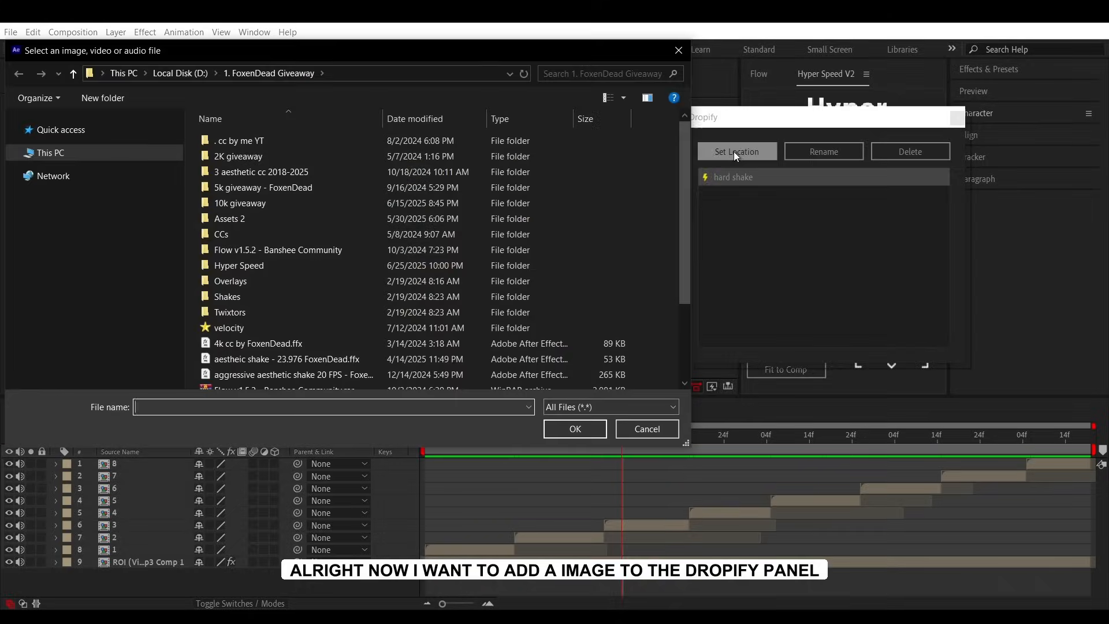
left_click(228, 218)
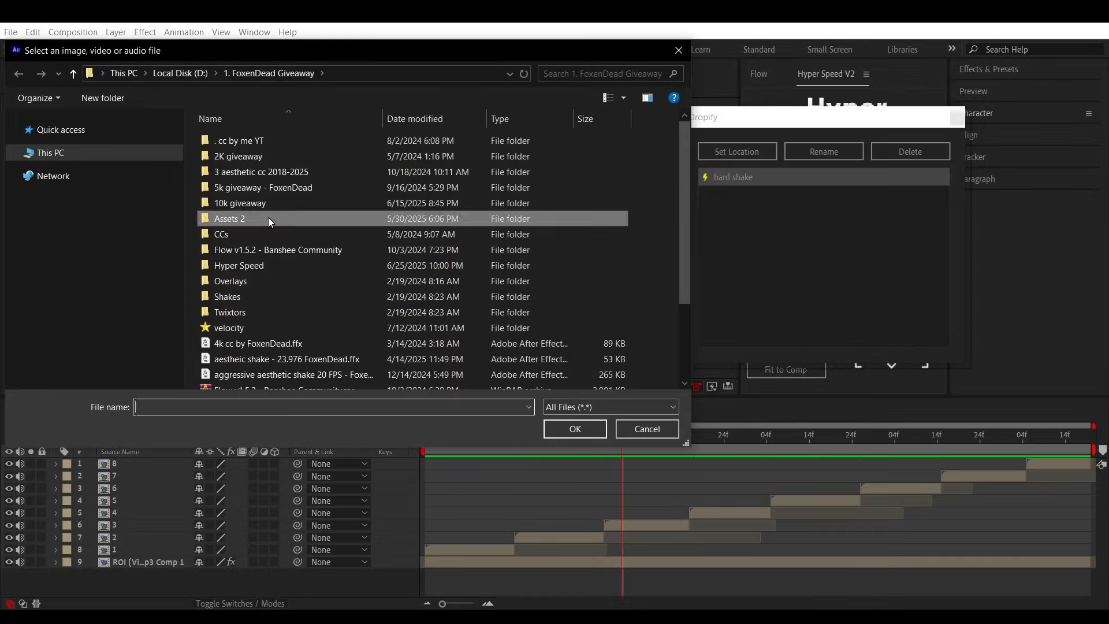
double_click(228, 218)
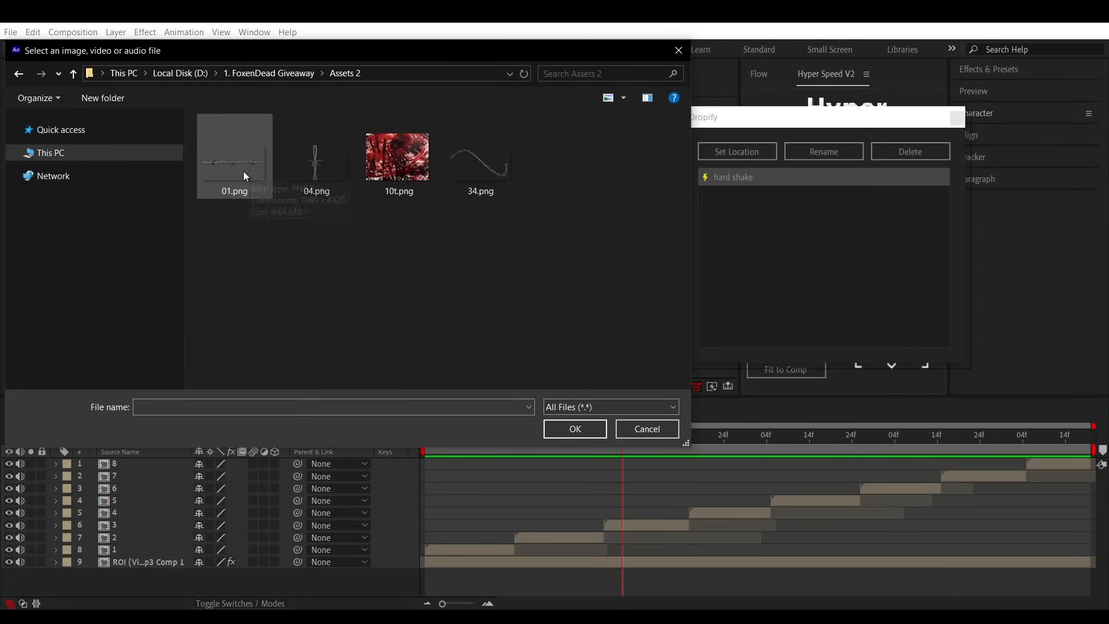
left_click(574, 429)
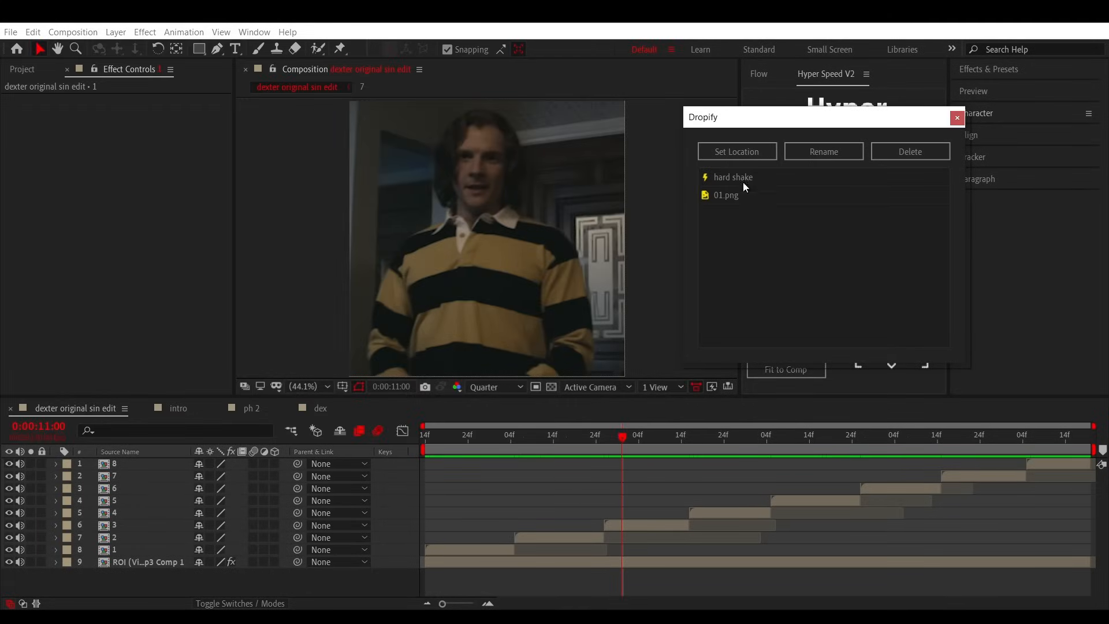
Select the 01.png entry in the Dropify list and bring it into the project.
left_click(727, 195)
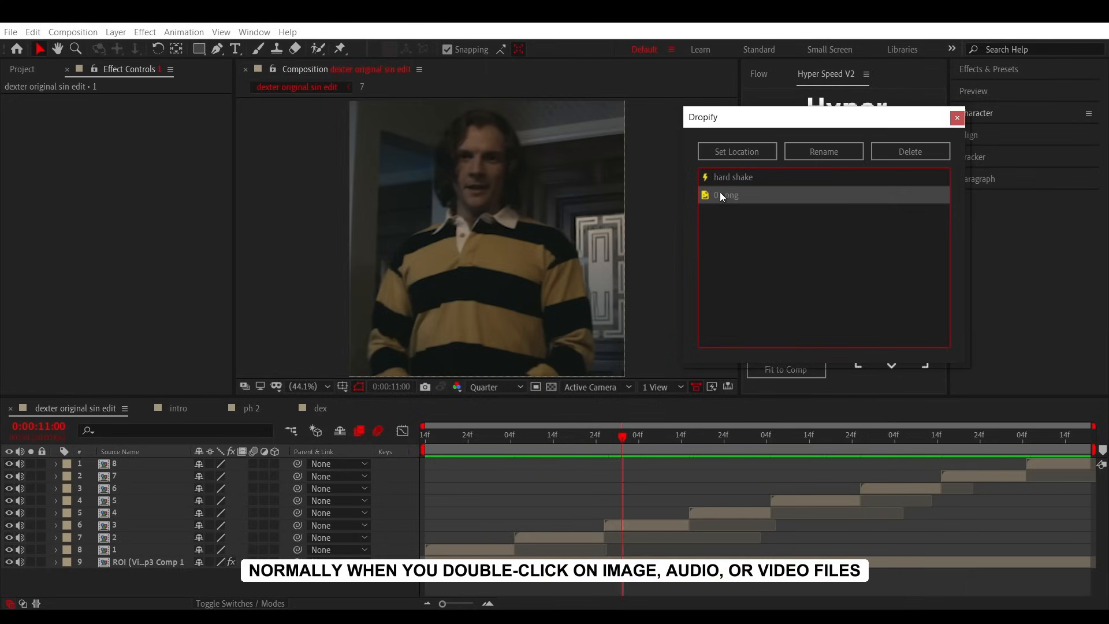
double_click(726, 195)
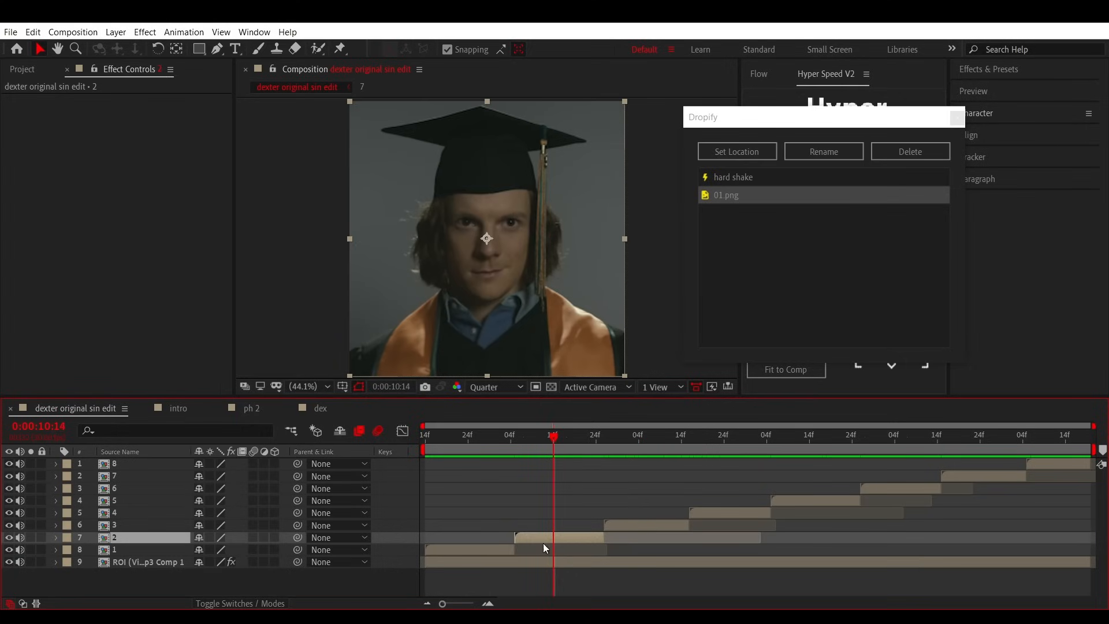
Add rick edit.mp4 and the SFX Glitch WAV to the Dropify list and select the glitch entry.
double_click(727, 194)
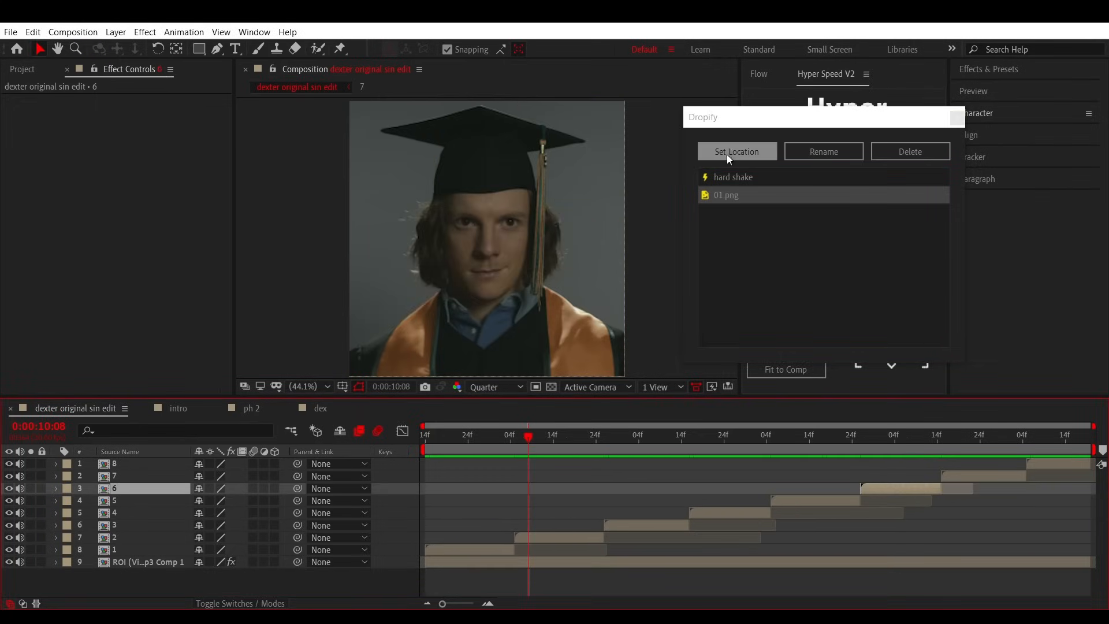
left_click(735, 151)
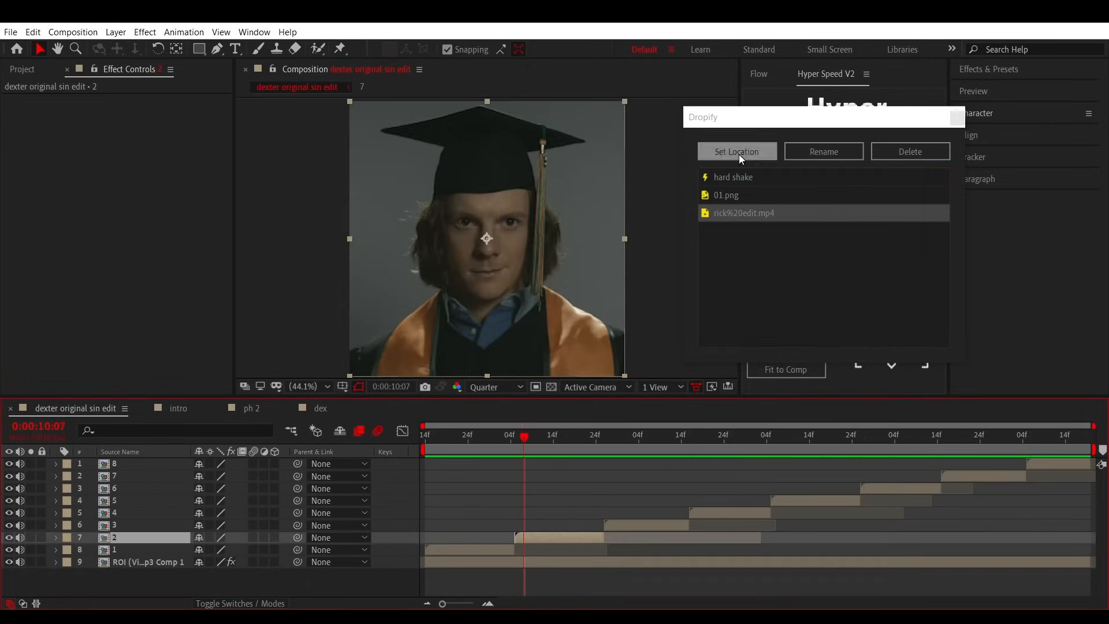
left_click(736, 152)
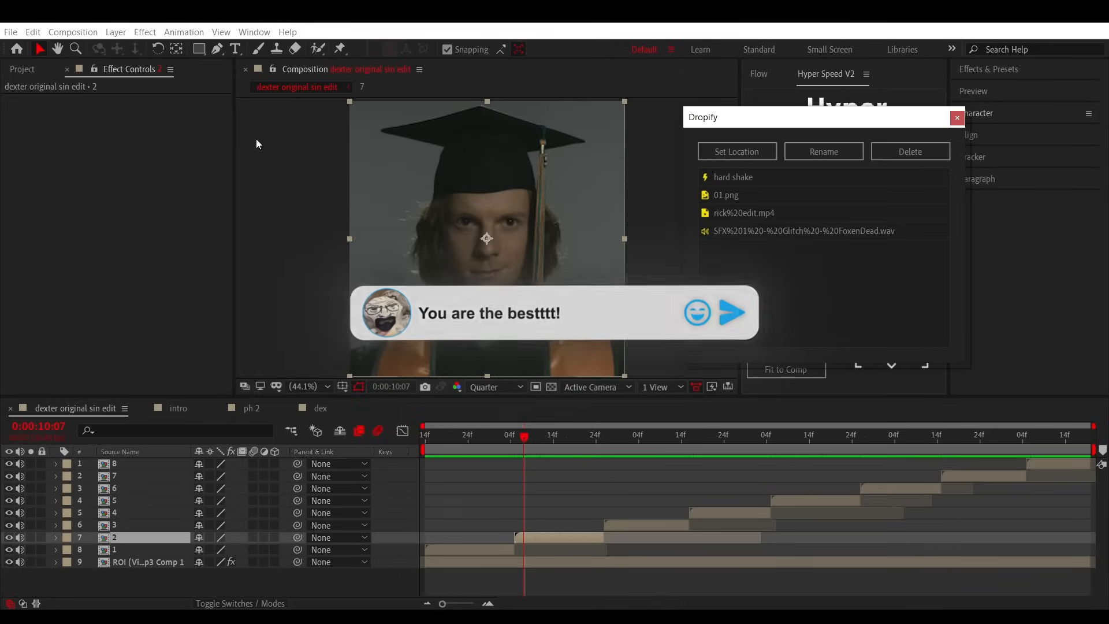
left_click(802, 231)
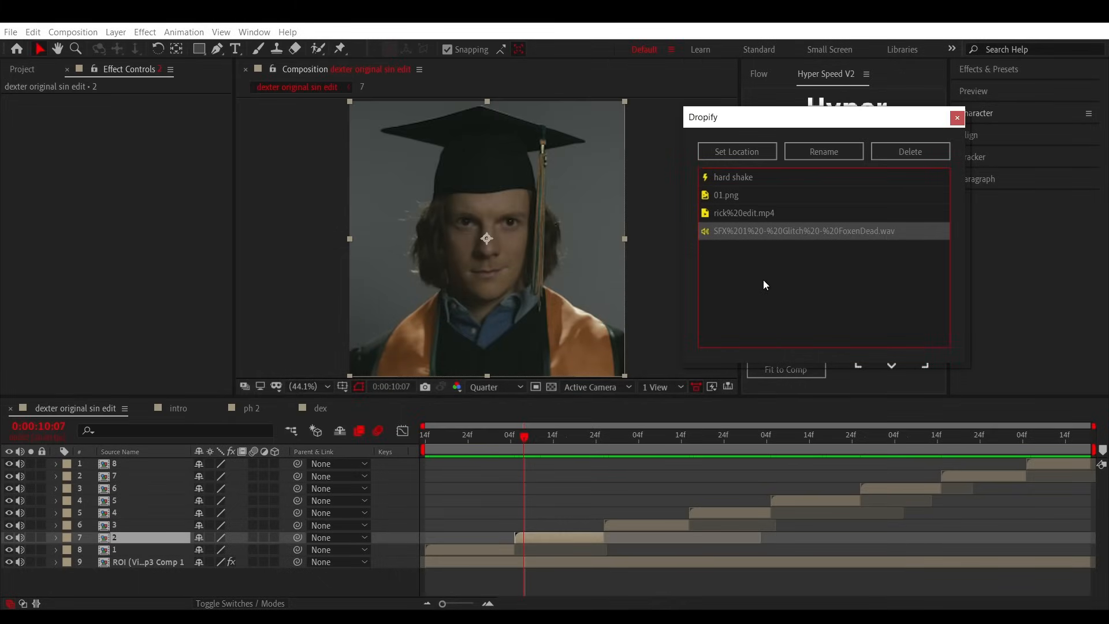
mouse_move(749, 239)
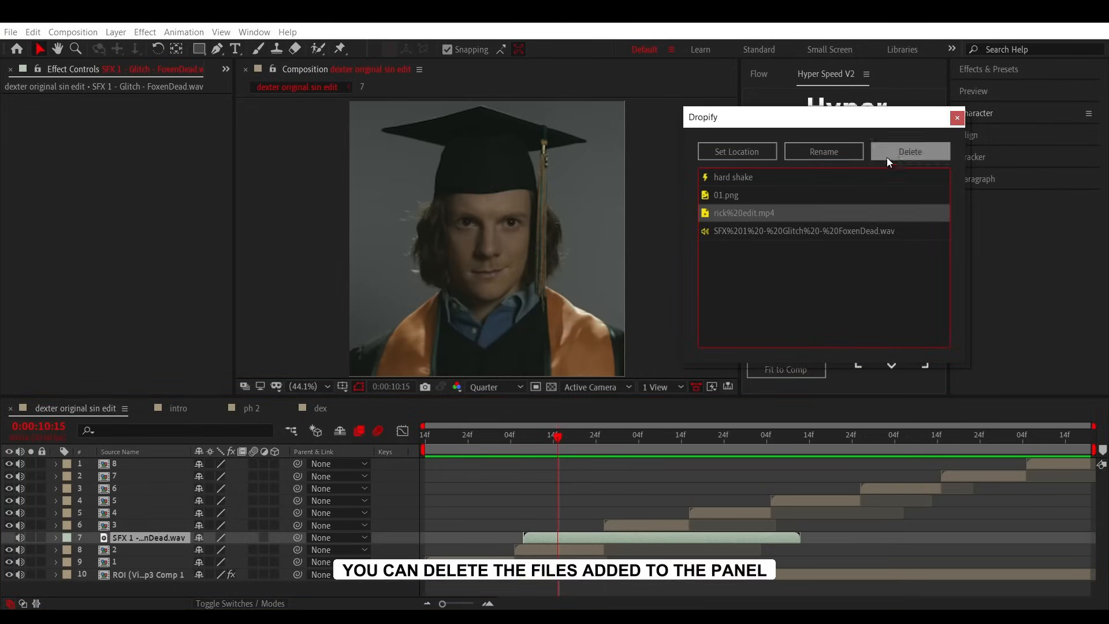
Delete rick edit.mp4 from the Dropify list, confirming Yes in the Script Alert.
left_click(910, 152)
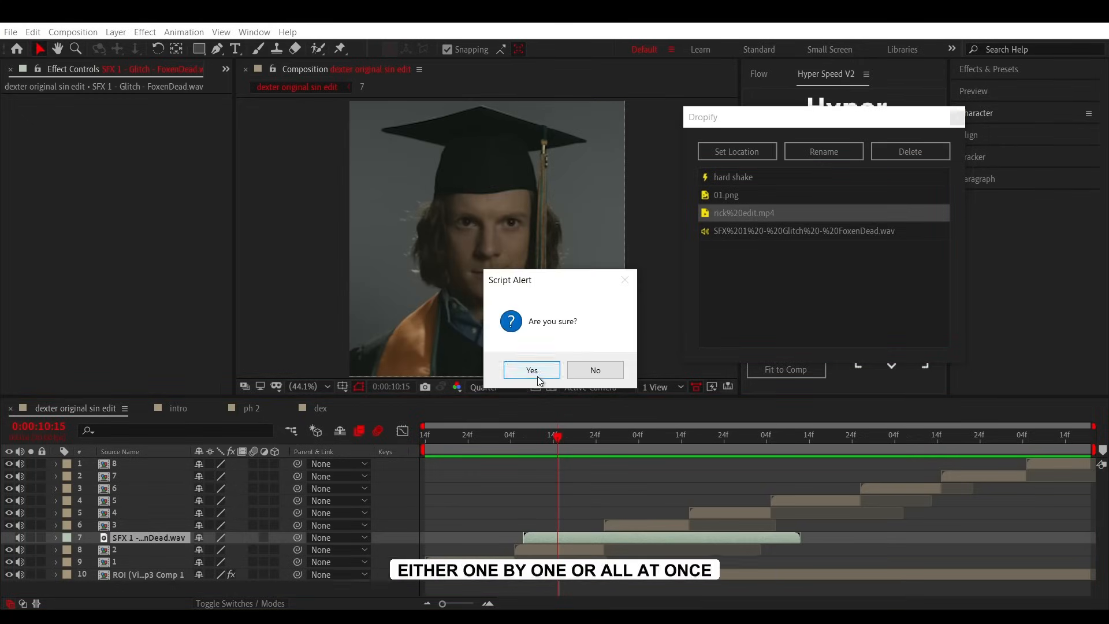
left_click(532, 370)
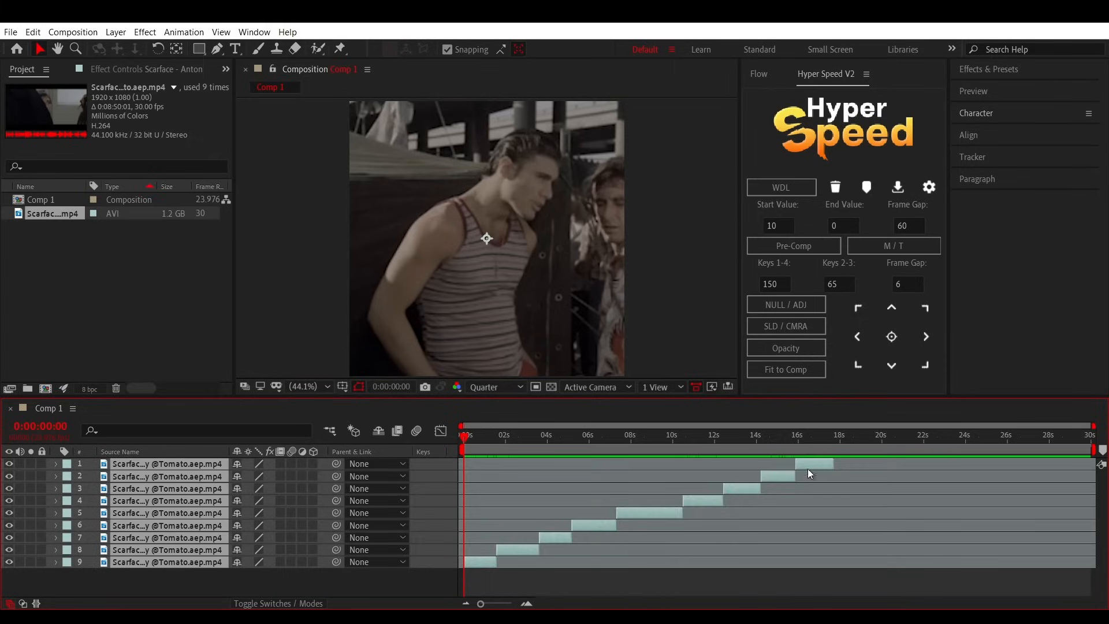
Pre-compose the bottom three, next two and remaining four Scarface clips into numbered pre-comps.
left_click(792, 245)
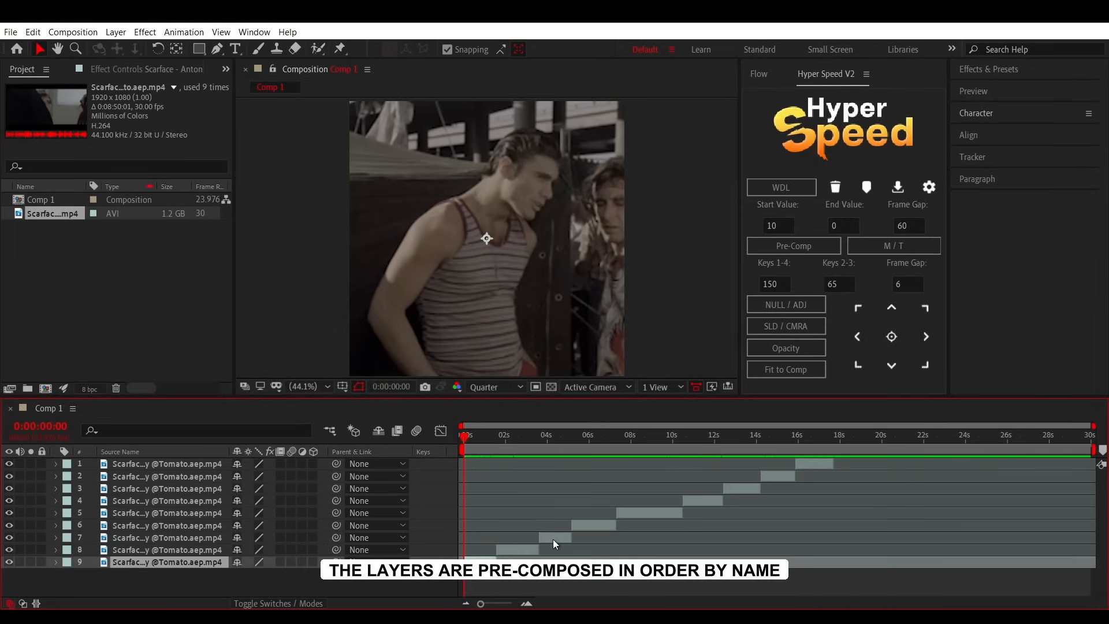
left_click(793, 244)
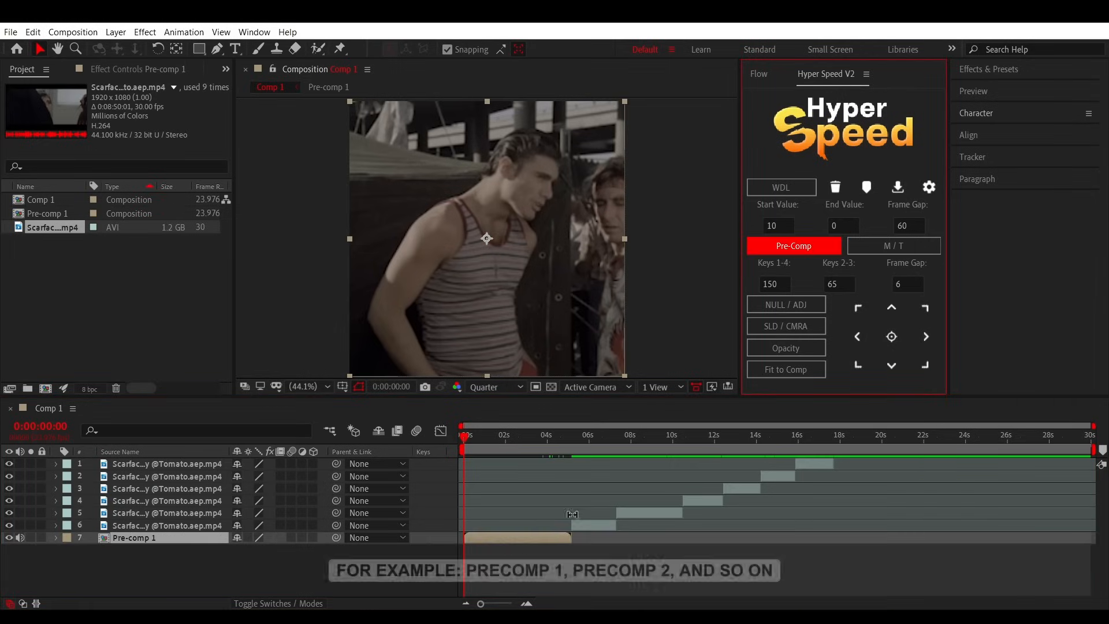
left_click(793, 245)
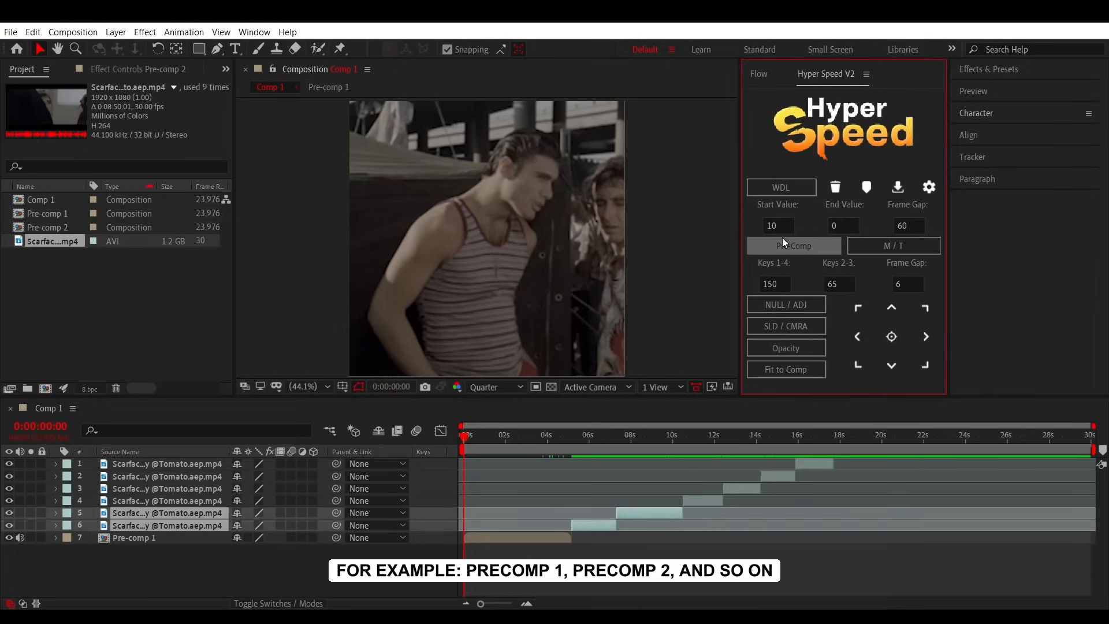
left_click(793, 245)
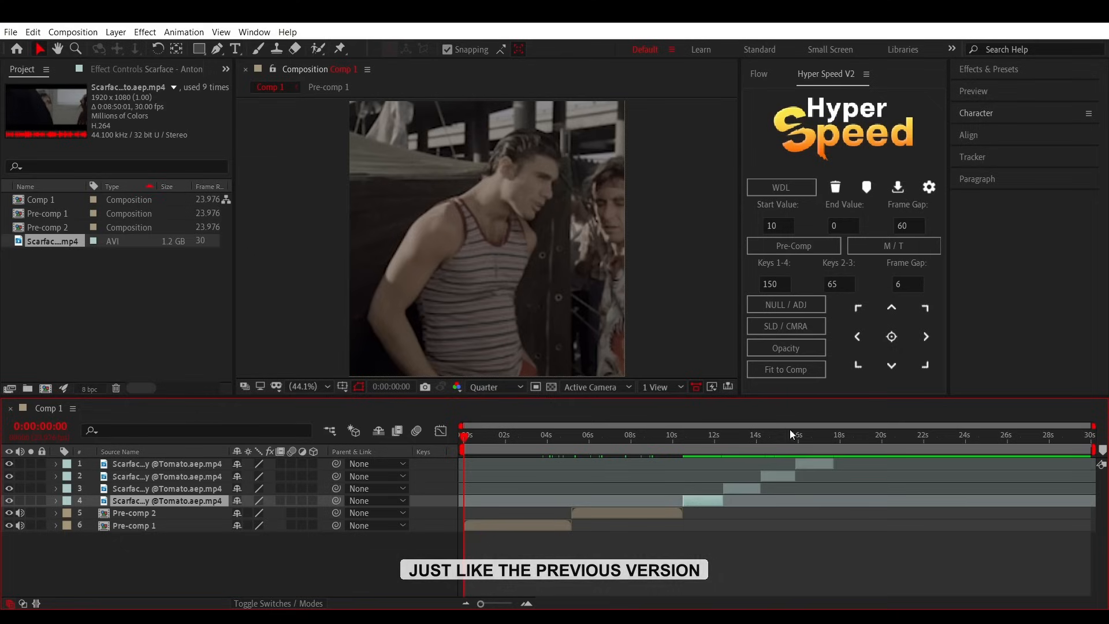
left_click(793, 245)
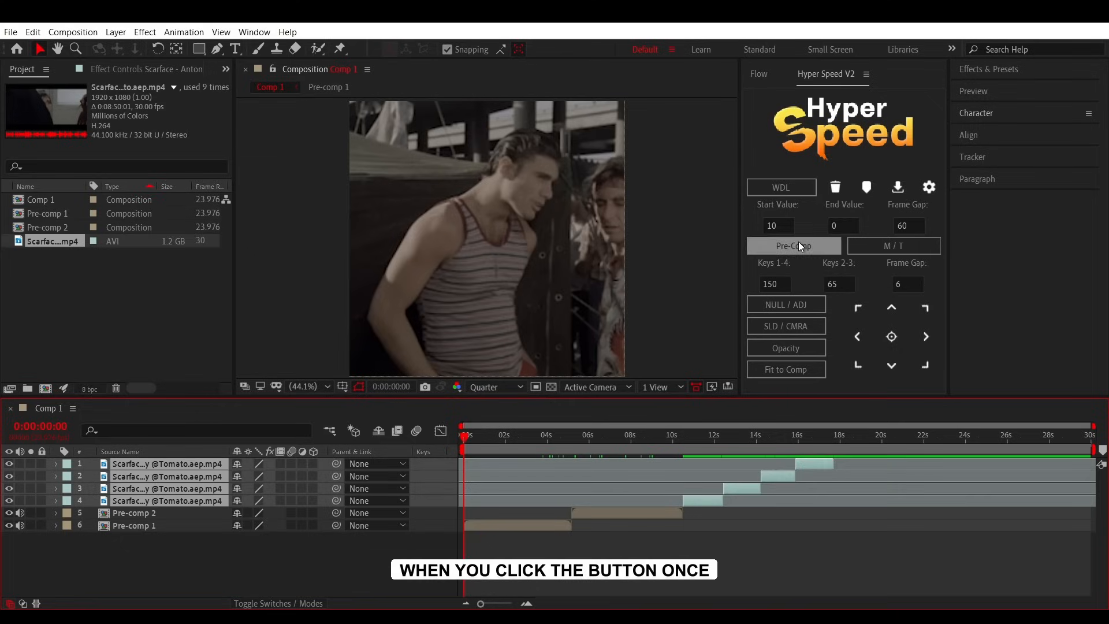
left_click(793, 245)
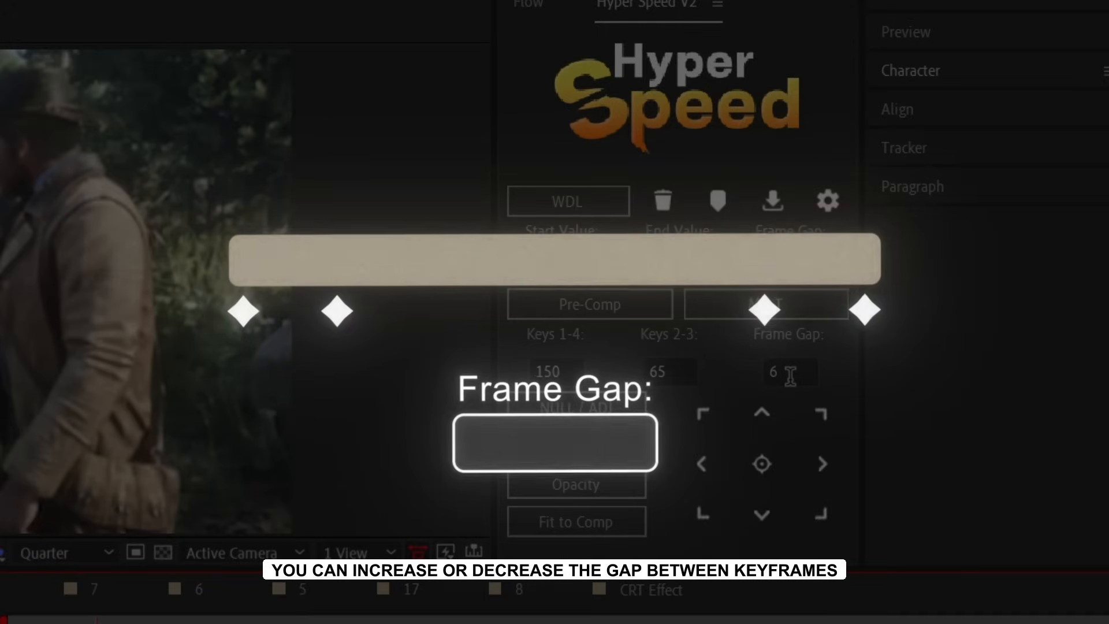
Enter the Hyper Speed values 200 for Keys 1-4, 44 for Keys 2-3 and Frame Gap 4.
type("7")
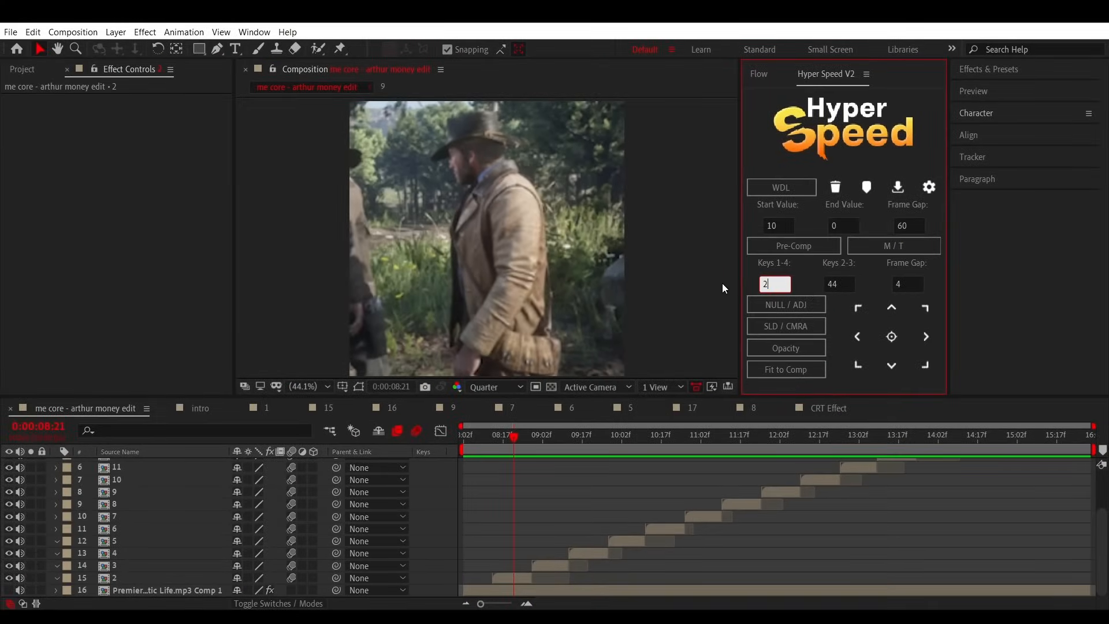
type("00")
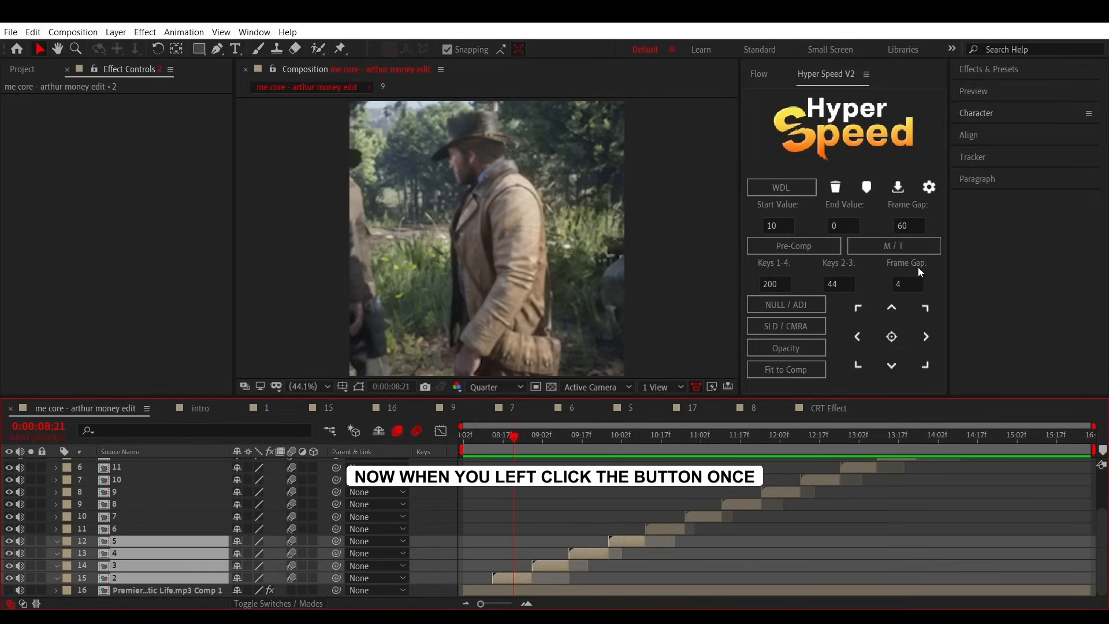
Use the M/T button to apply Twixtor Pro with speed keyframes to layers 2–5.
left_click(893, 244)
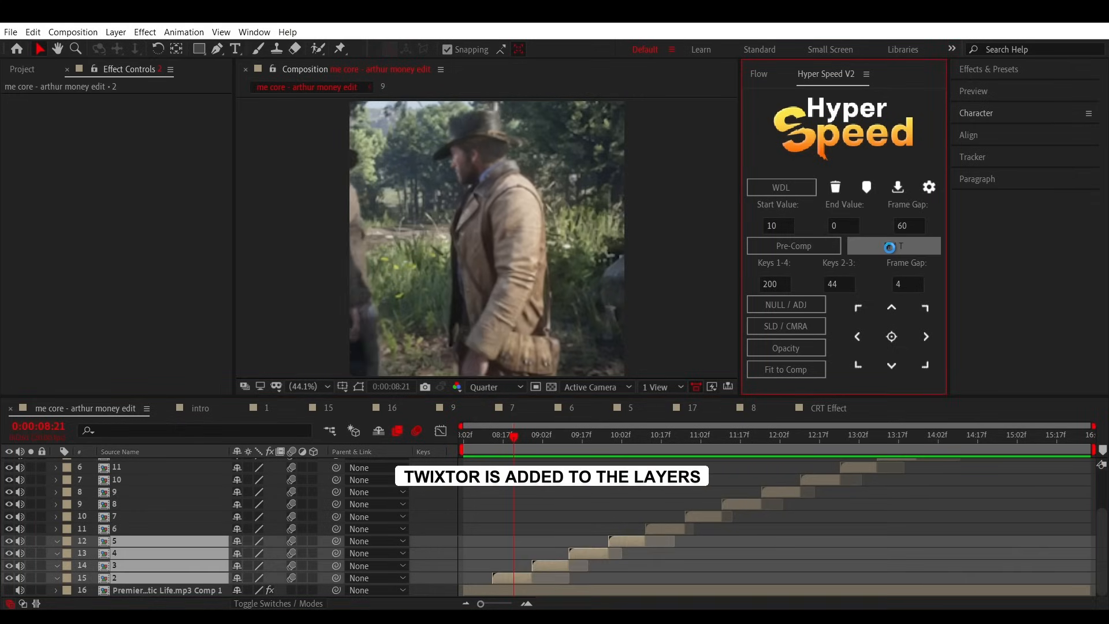
left_click(893, 245)
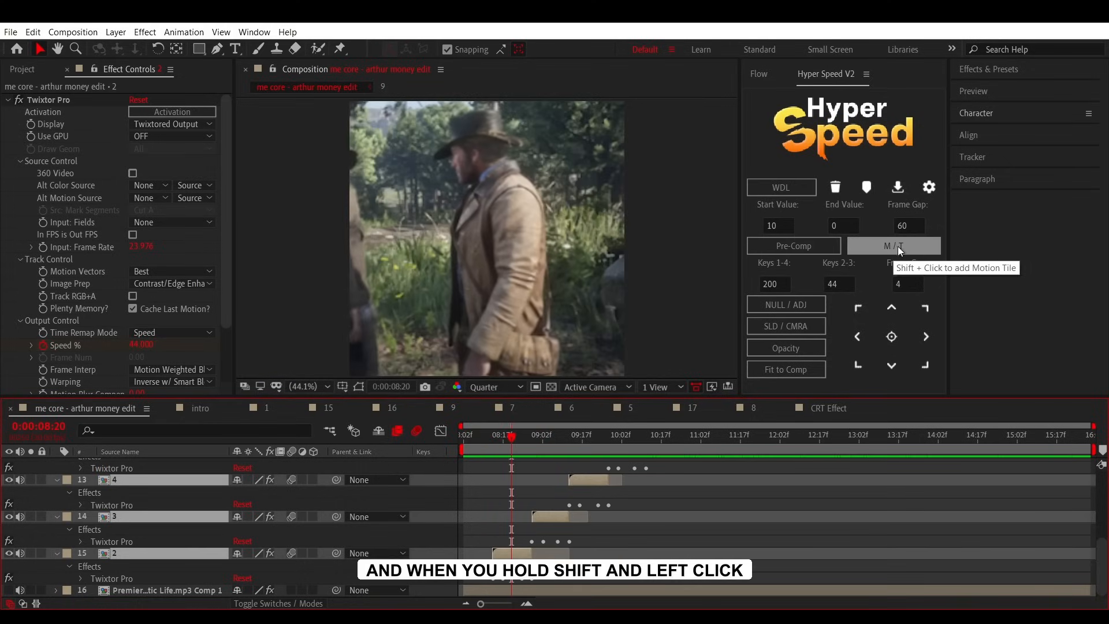
left_click(893, 245)
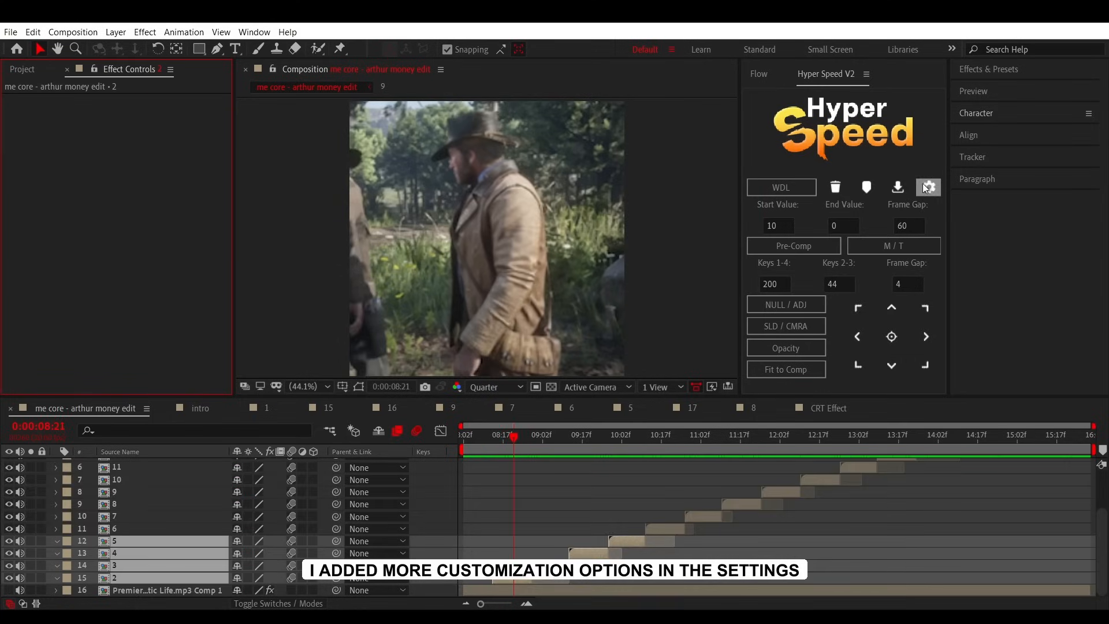
Set Speed % in Hyper Speed settings with custom keyframe animation off and apply Twixtor at fixed speed via M/T.
left_click(927, 187)
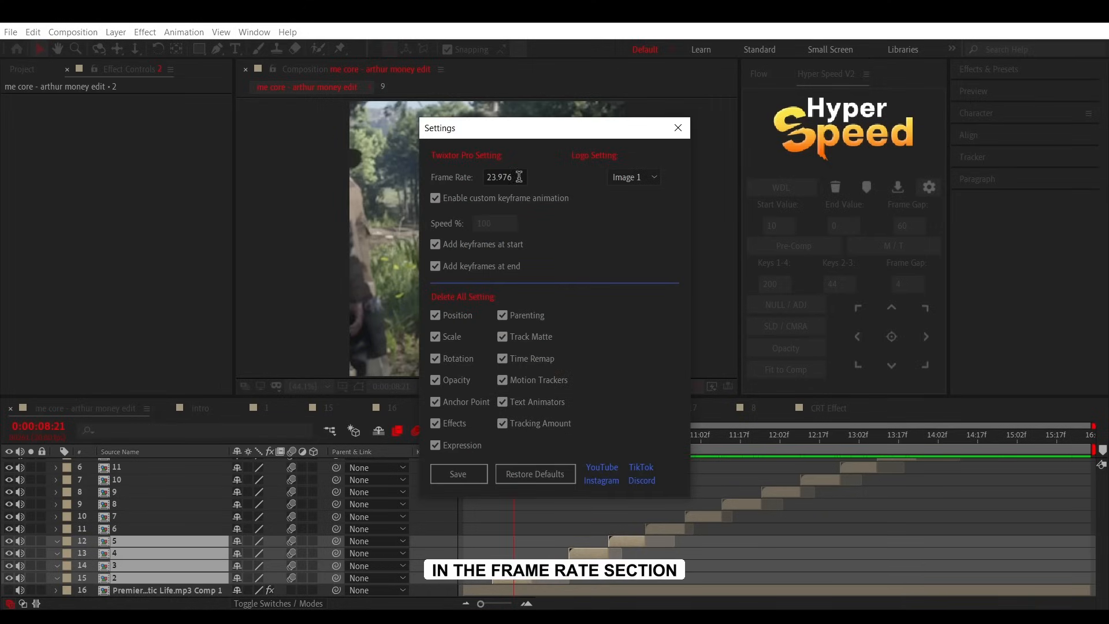
type("55")
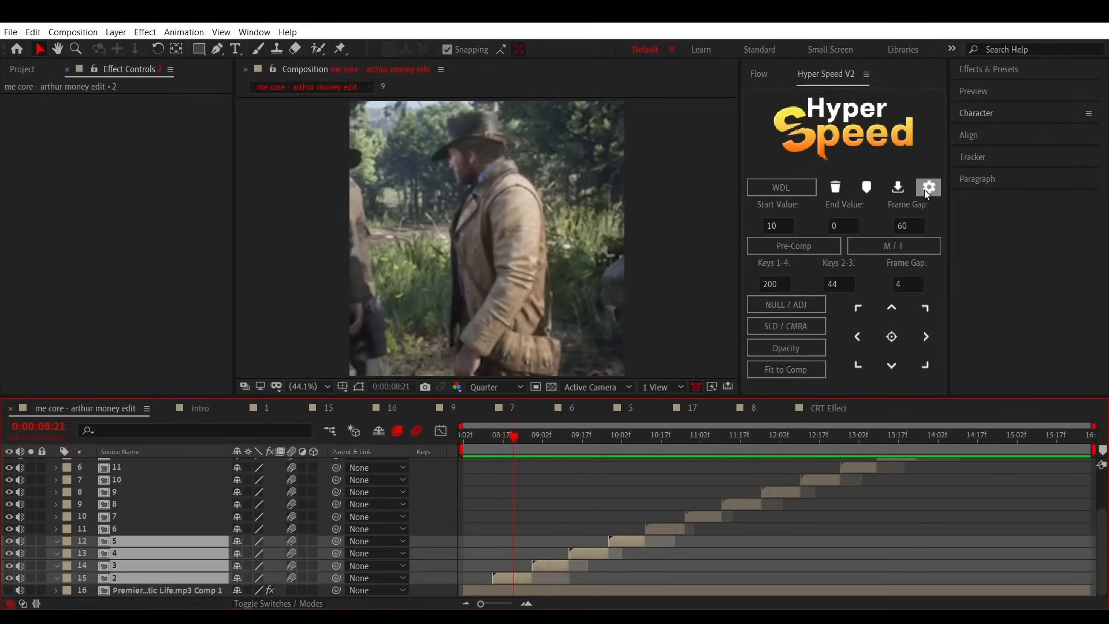
left_click(927, 187)
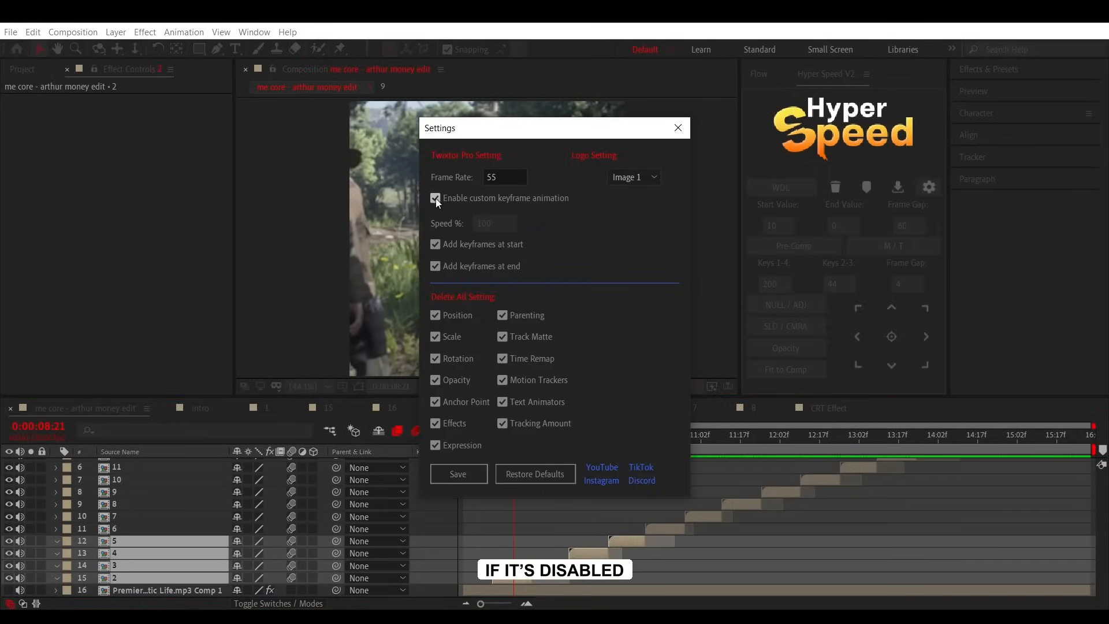
left_click(436, 198)
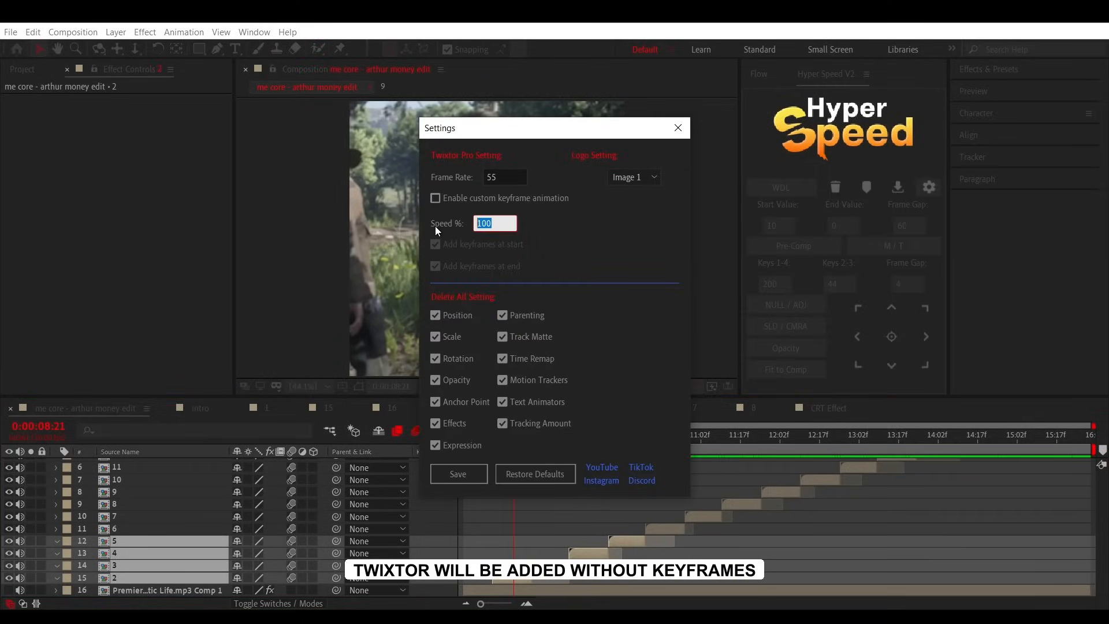
type("12")
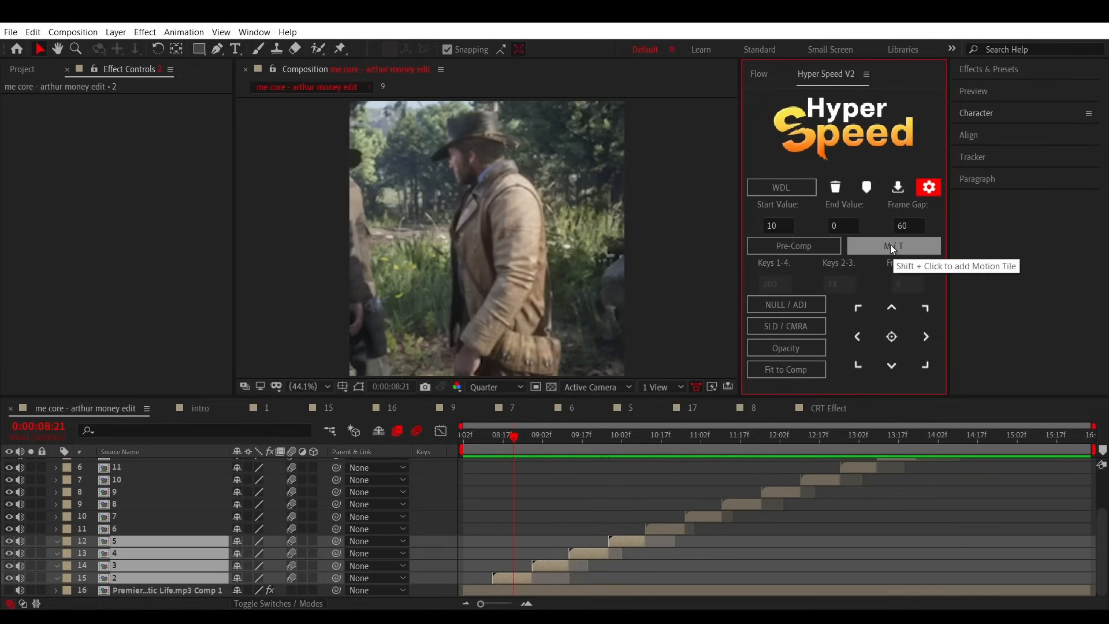
left_click(893, 245)
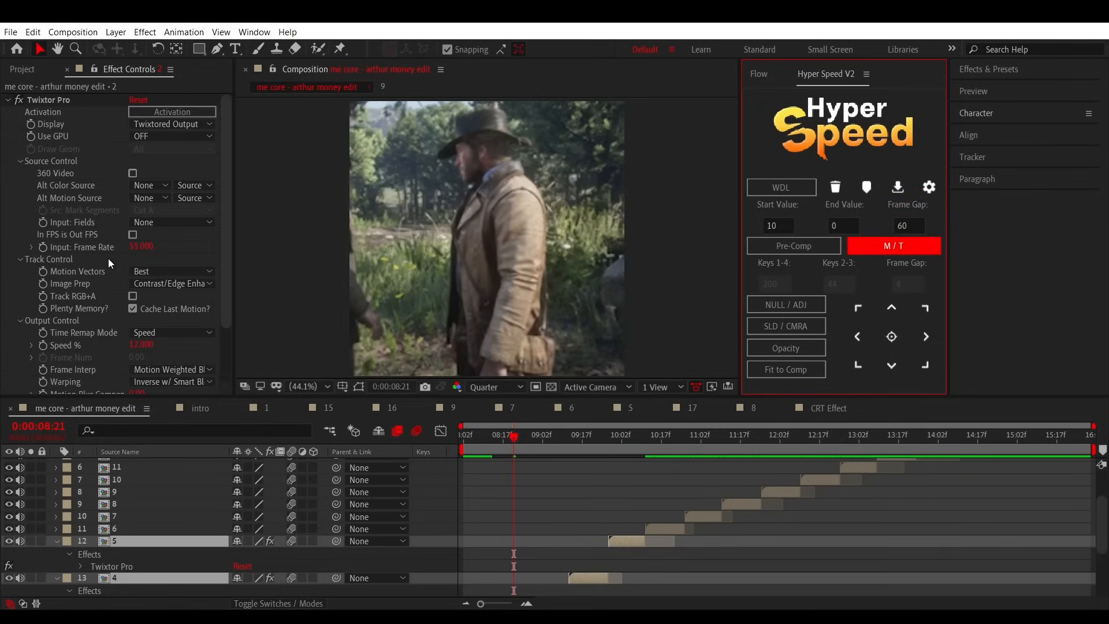
scroll("down", 3)
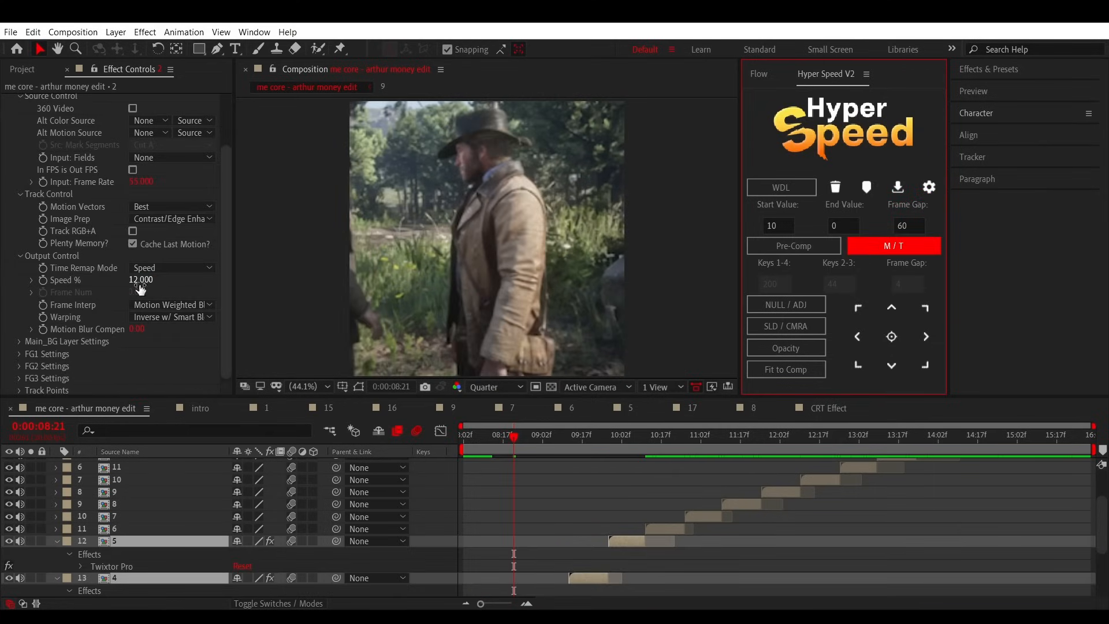
scroll("down", 3)
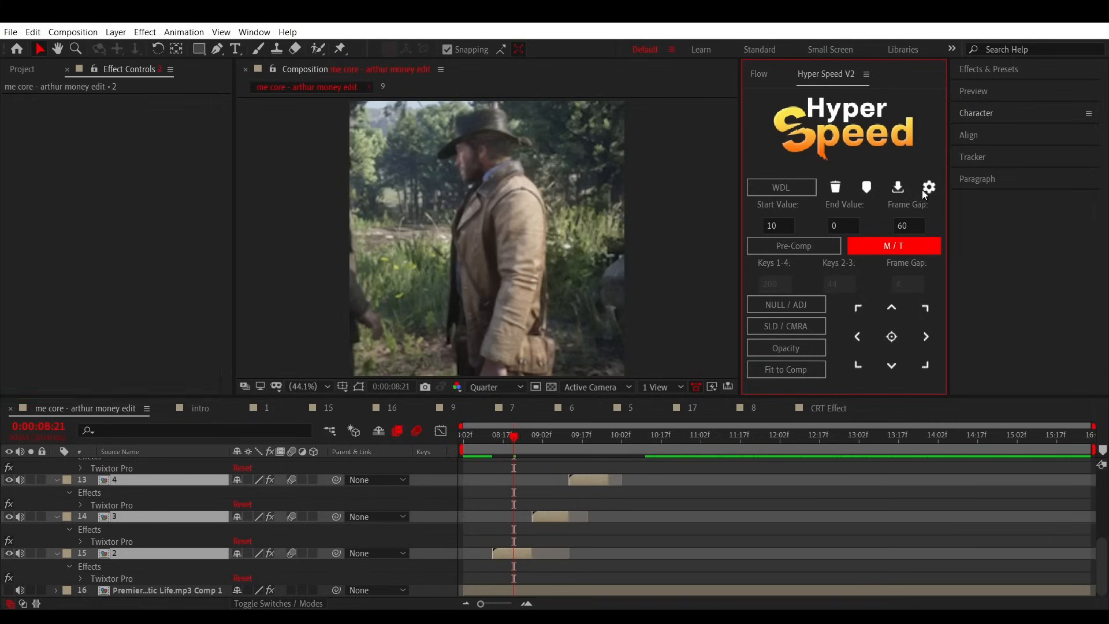
Uncheck Add keyframes at start in the ramp settings, save, and reapply Twixtor via M/T.
left_click(927, 187)
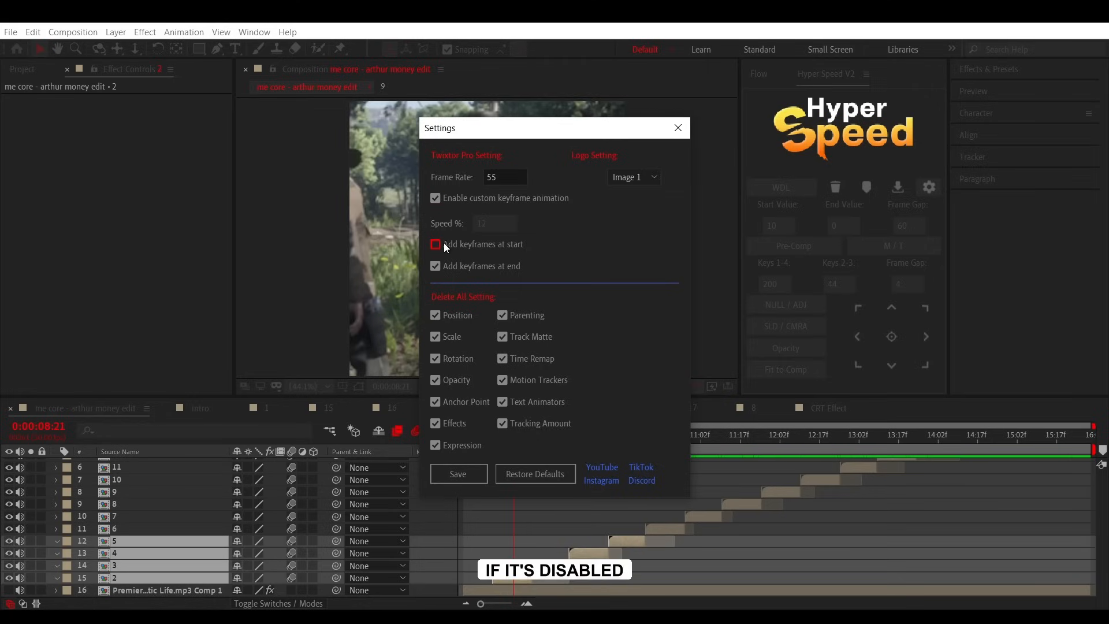
left_click(436, 243)
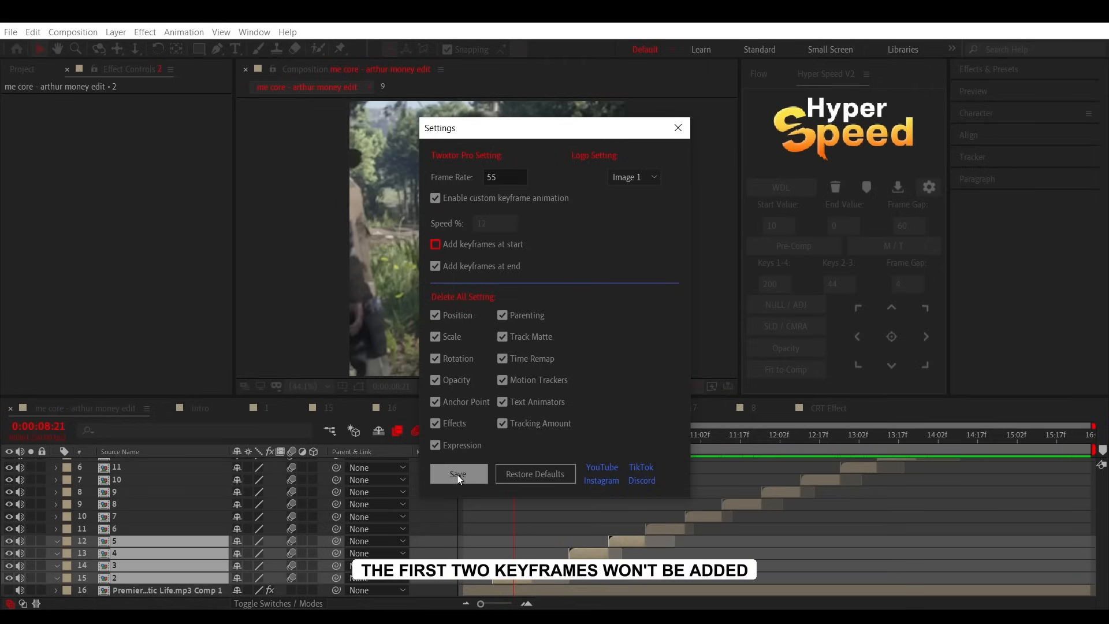
left_click(457, 473)
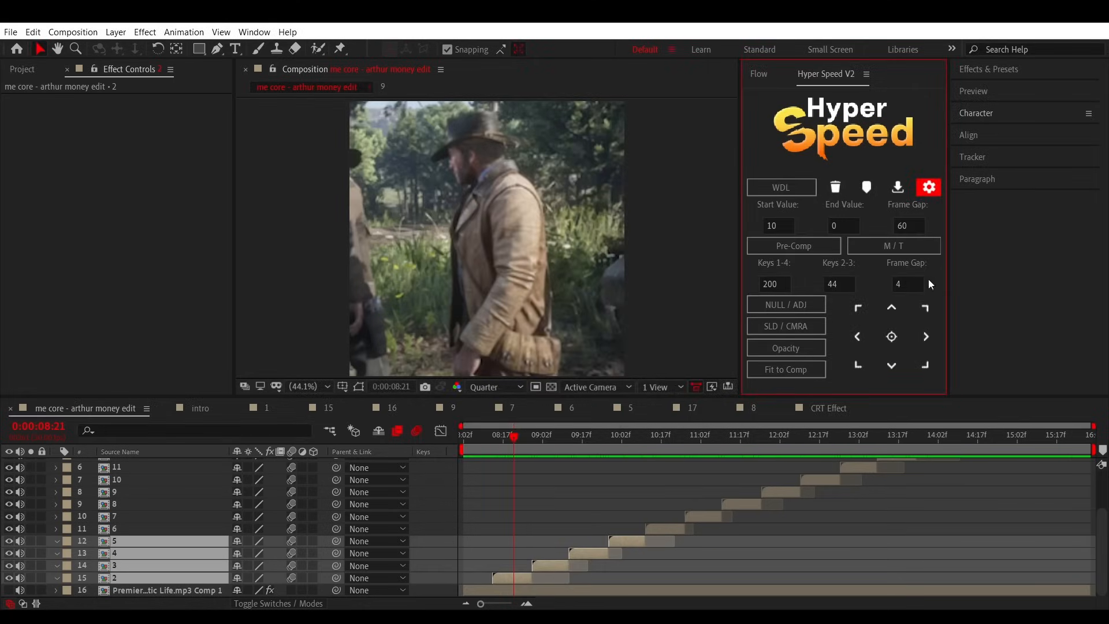
left_click(893, 245)
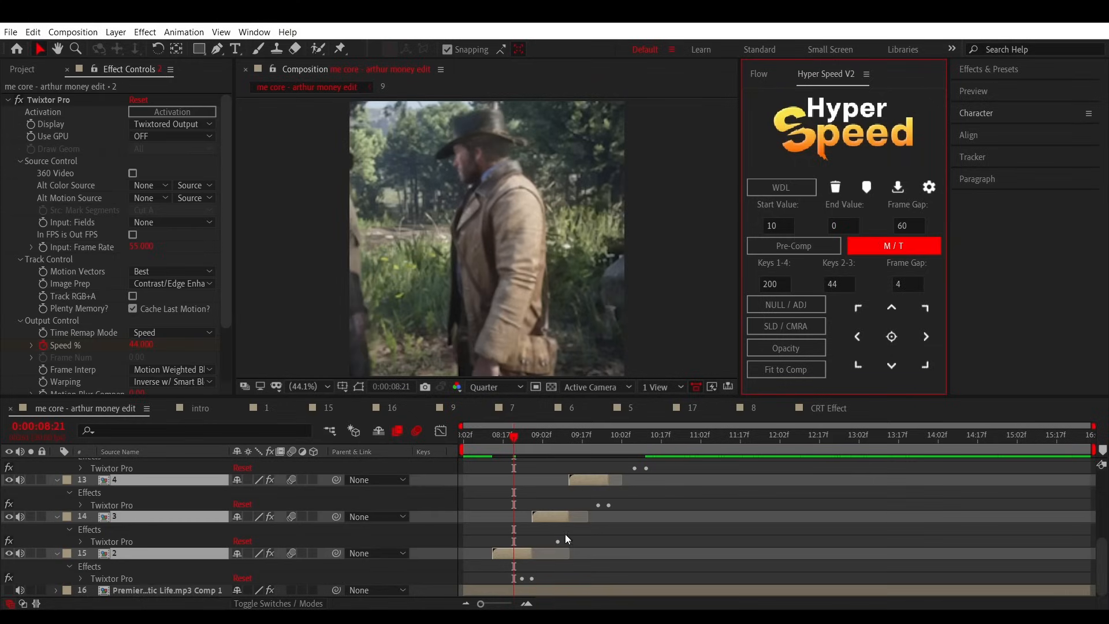
mouse_move(608, 512)
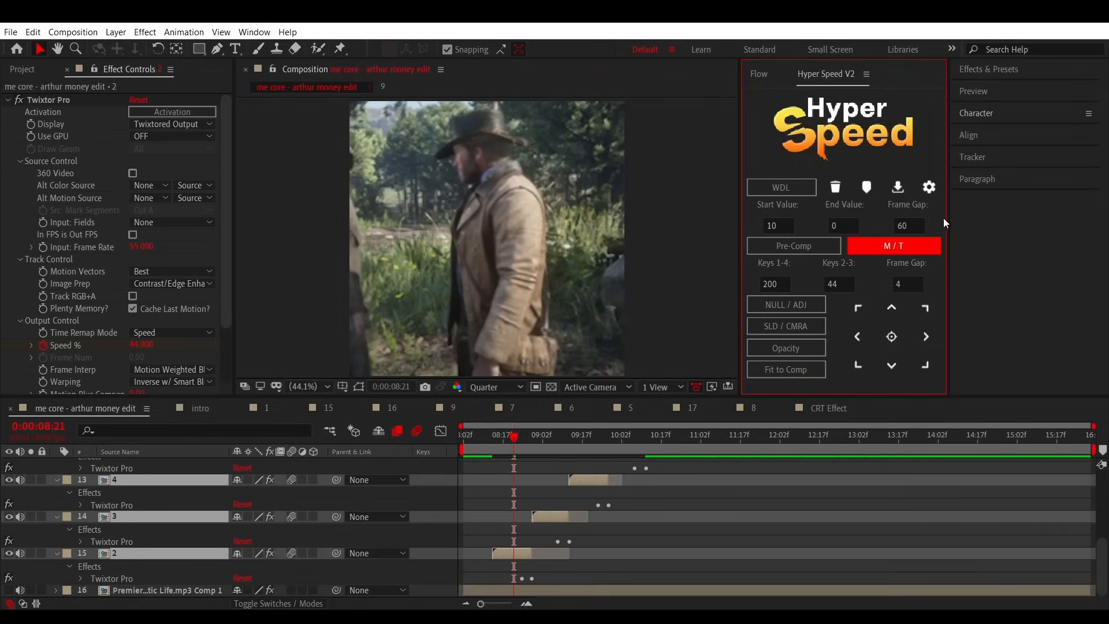
Remove the applied Twixtor, scrub the clip to check the ramp, and reopen the keyframe settings.
left_click(892, 245)
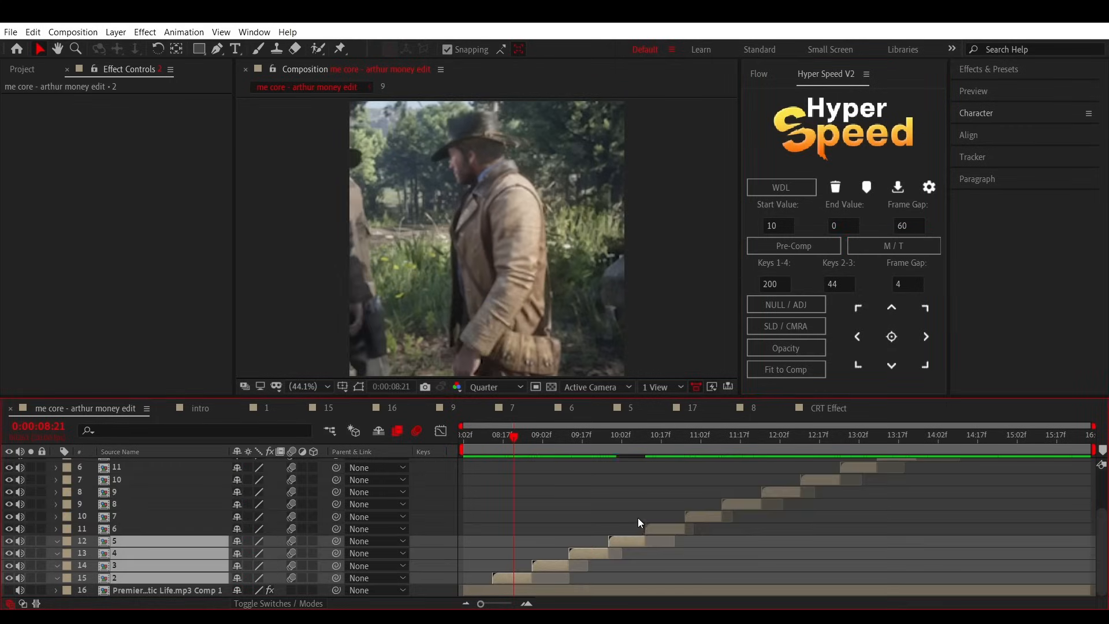
left_click(927, 187)
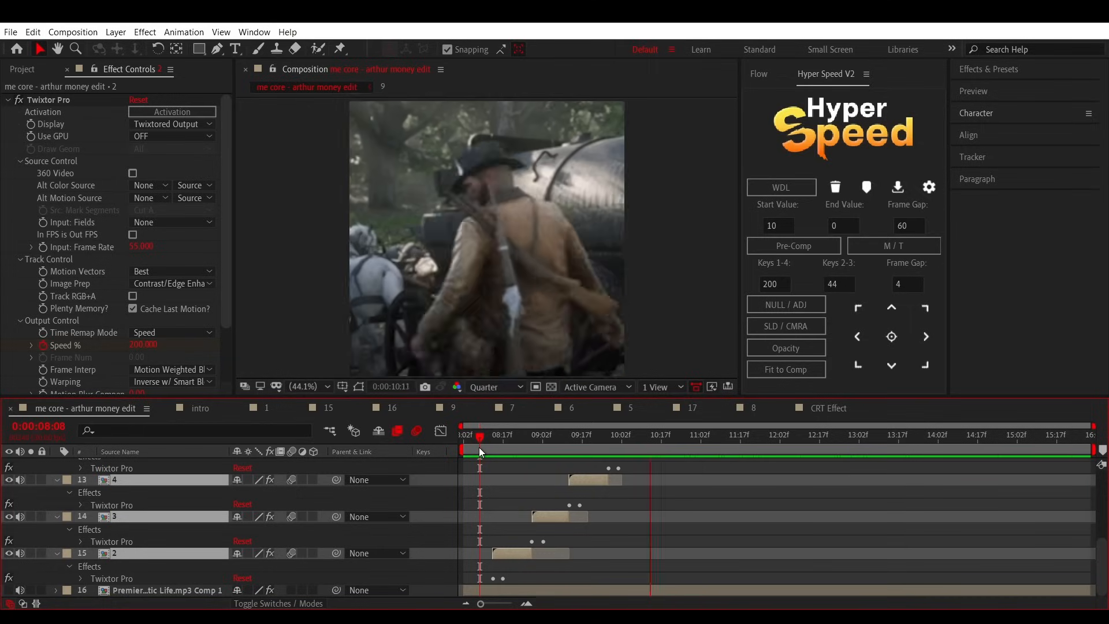
left_click(493, 434)
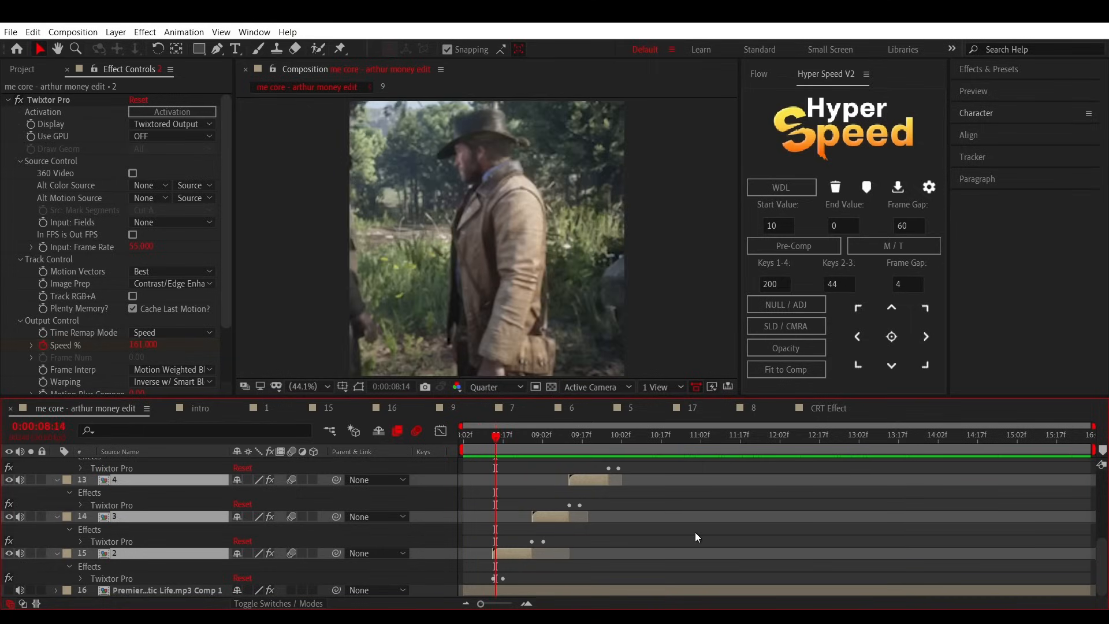
left_click(927, 187)
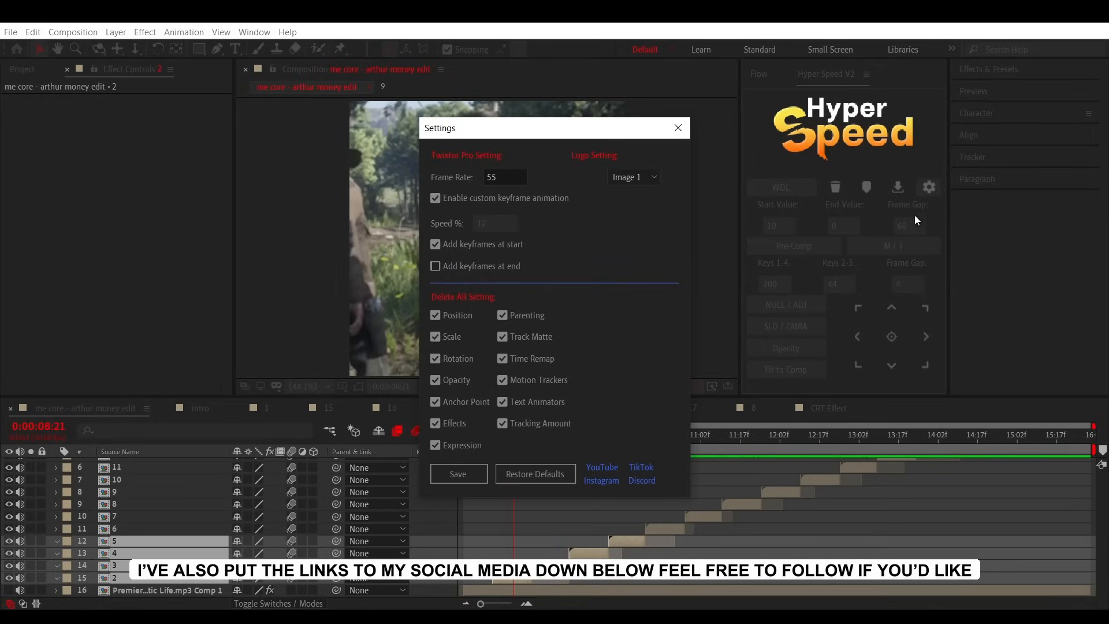
mouse_move(640, 481)
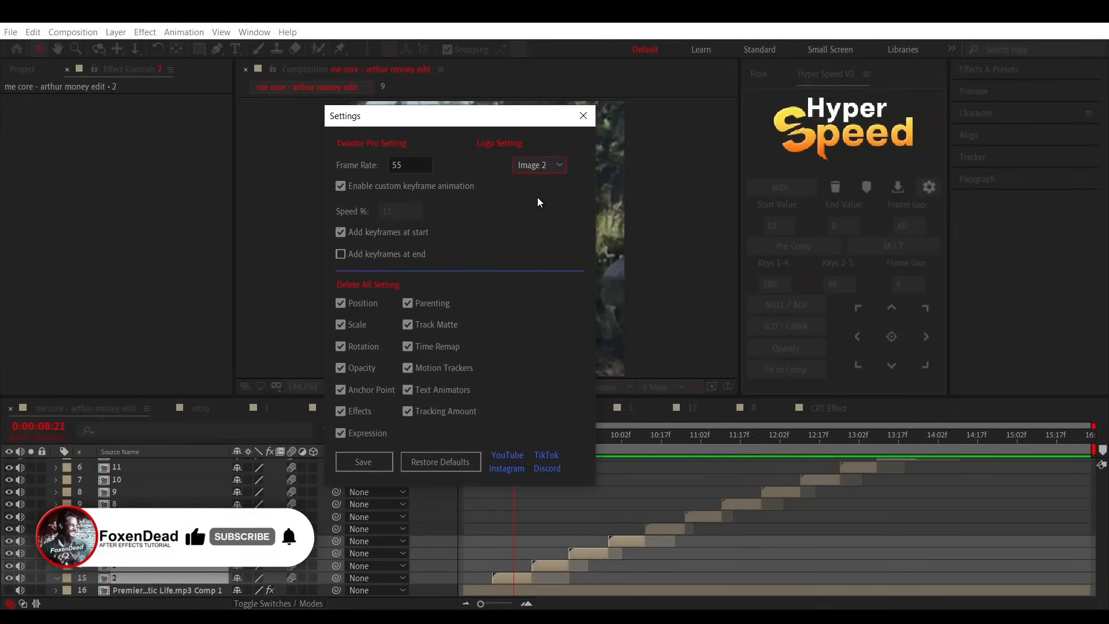
Save the Logo Setting as Image 2 and add a solid layer to the arthur edit comp.
left_click(582, 116)
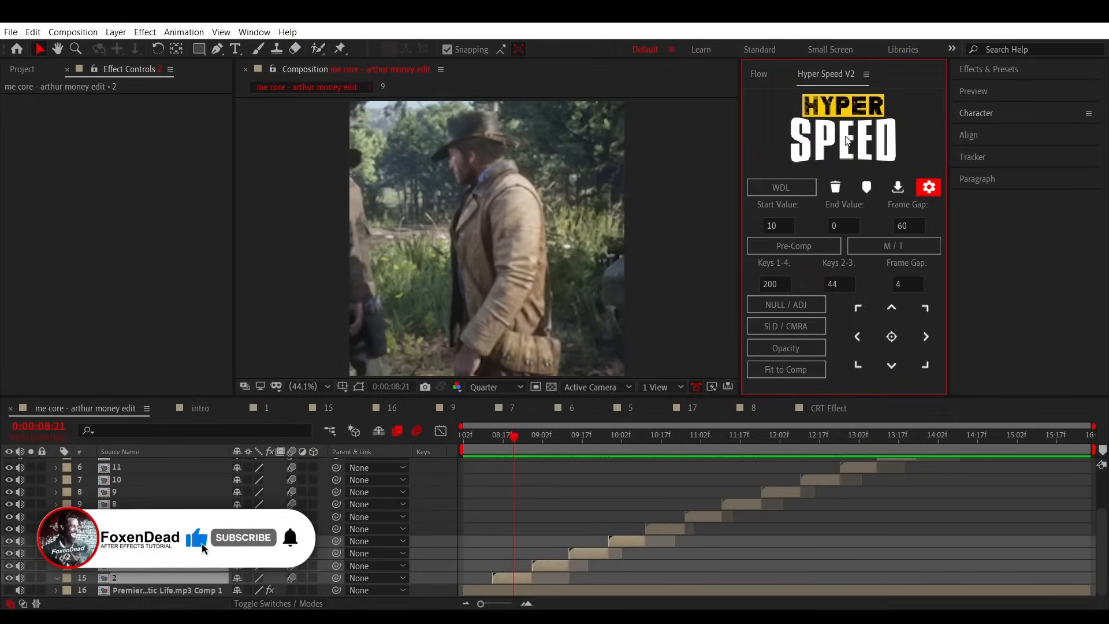
left_click(785, 326)
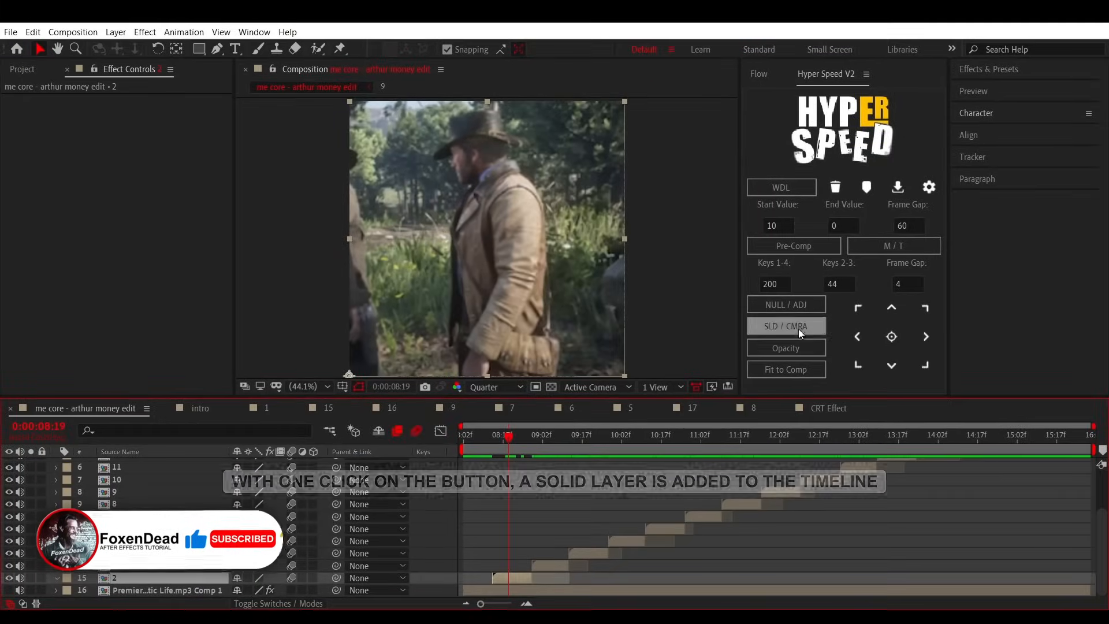
left_click(786, 325)
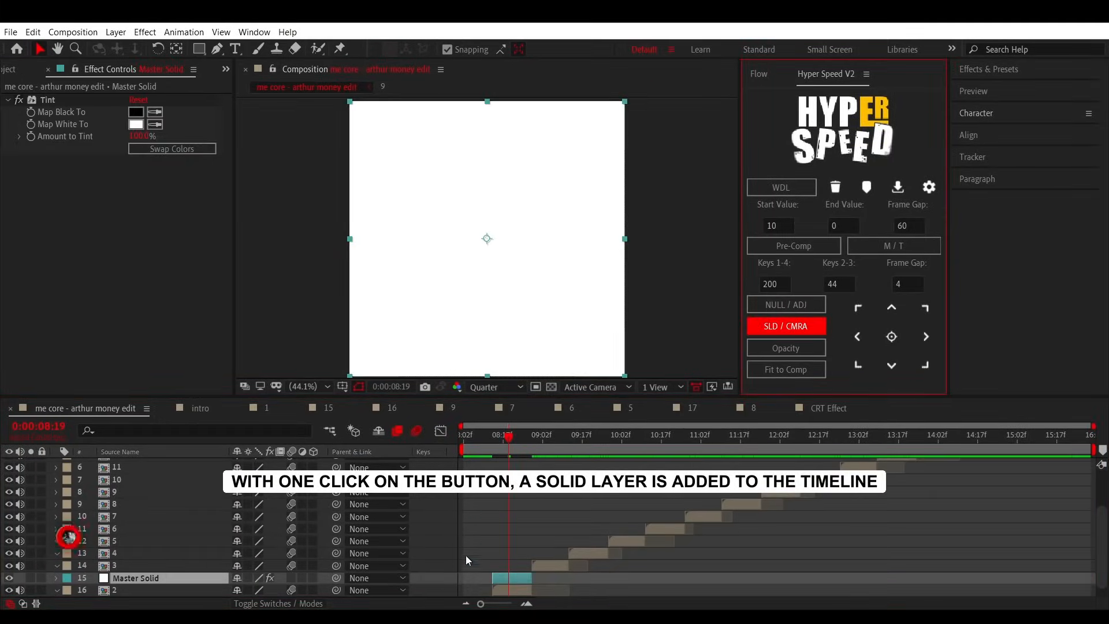
left_click(785, 326)
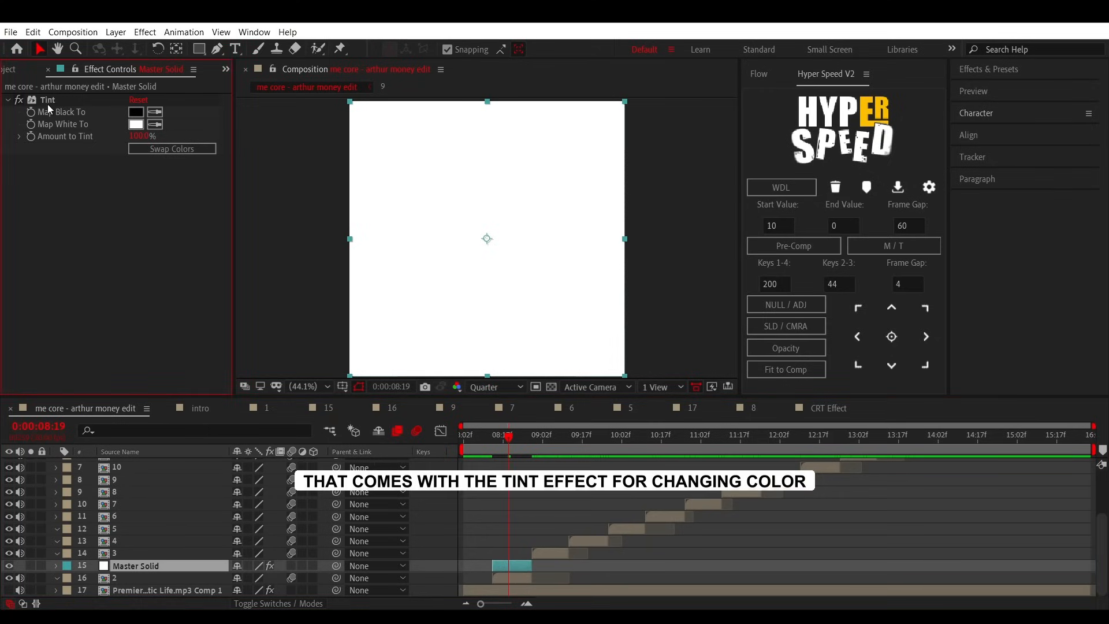
left_click(171, 149)
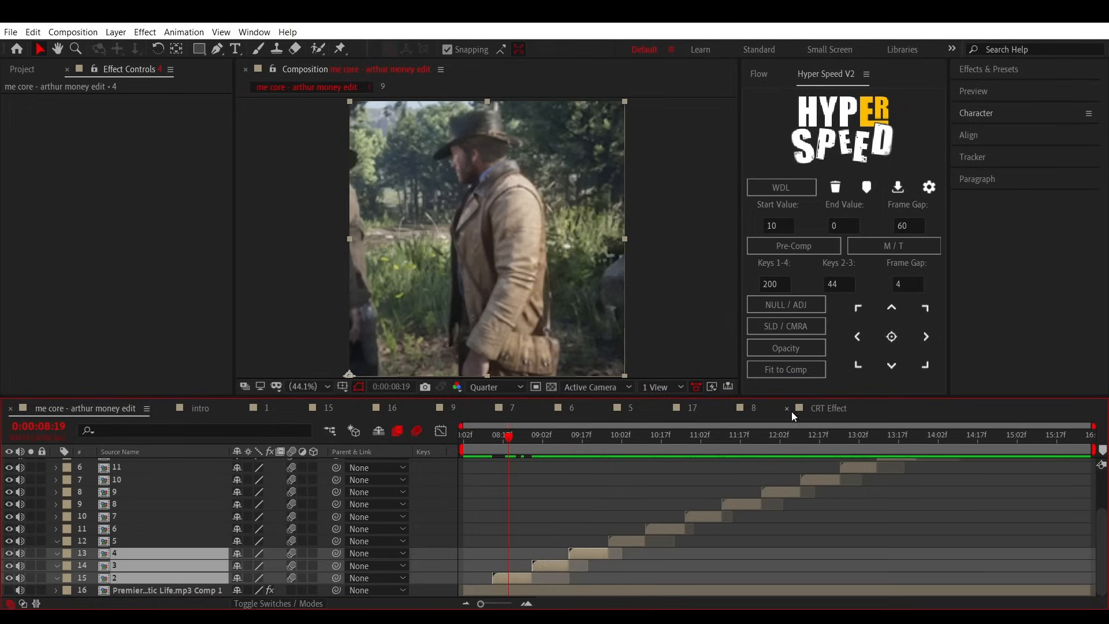
left_click(785, 326)
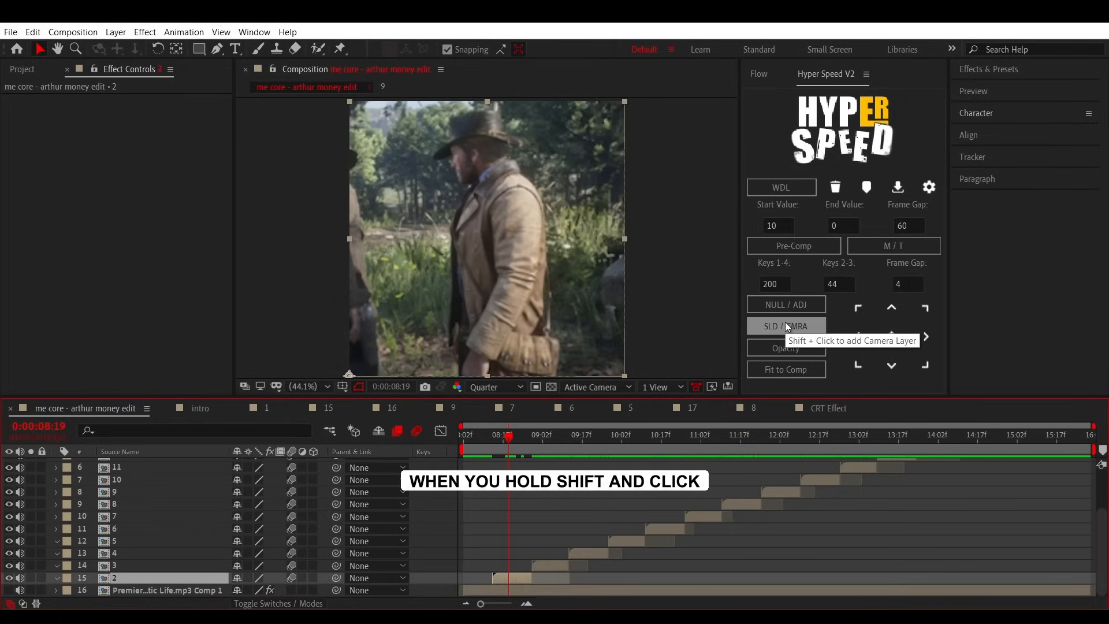
left_click(785, 326)
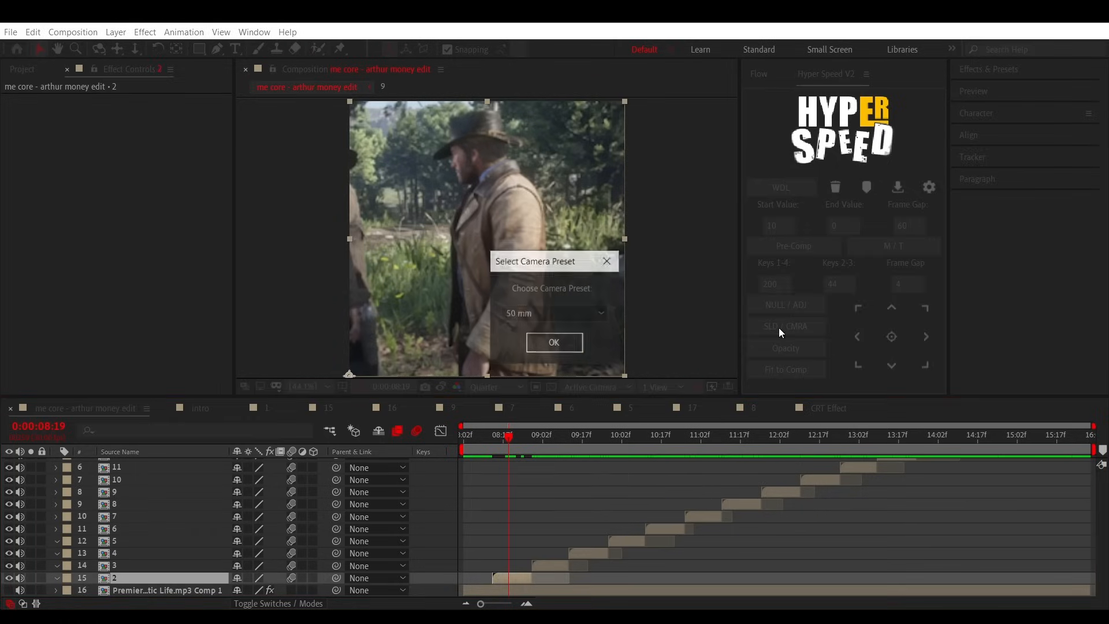
left_click(554, 312)
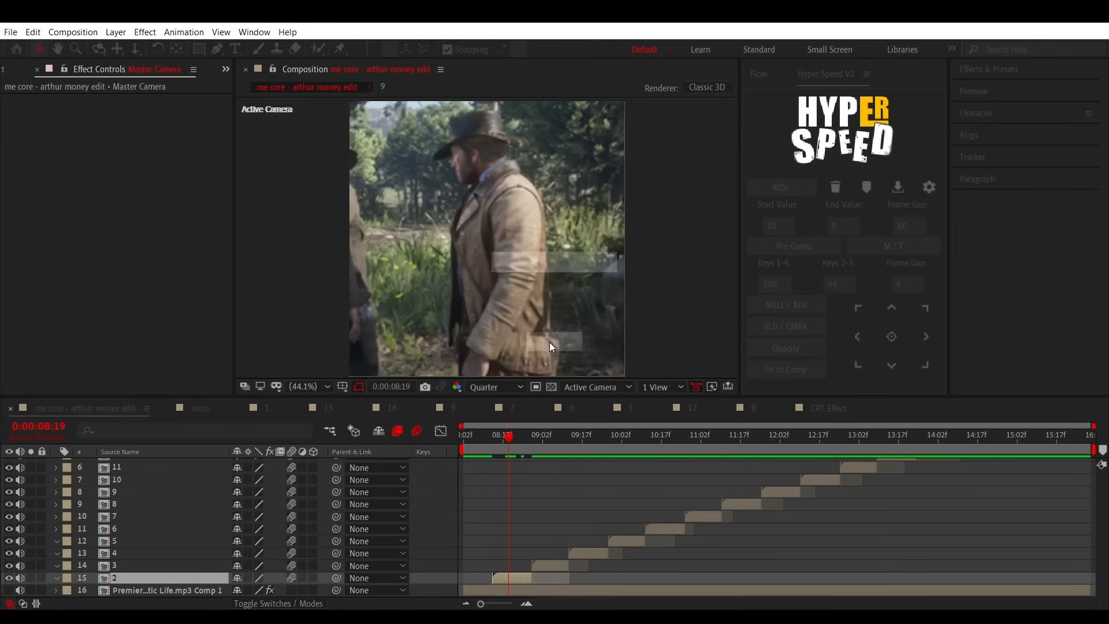
left_click(785, 326)
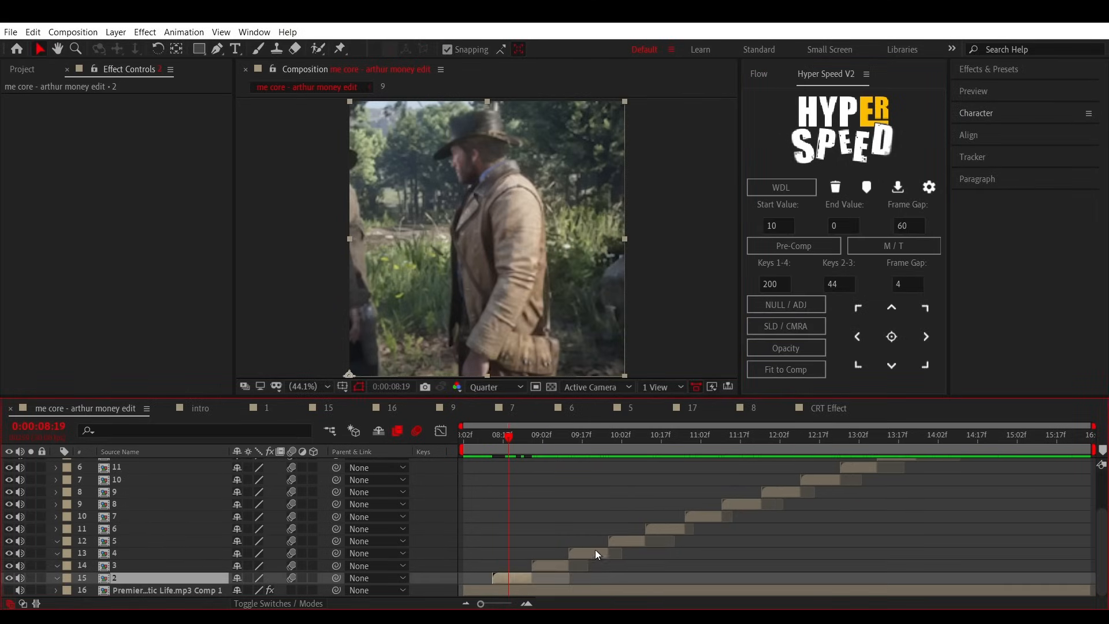
left_click(785, 326)
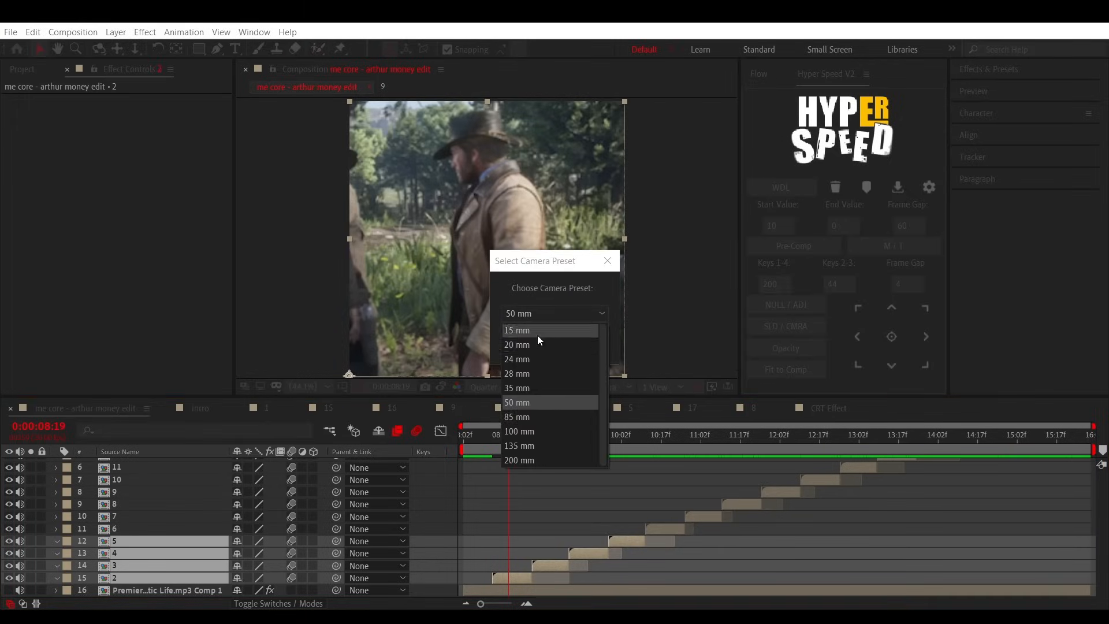
left_click(518, 388)
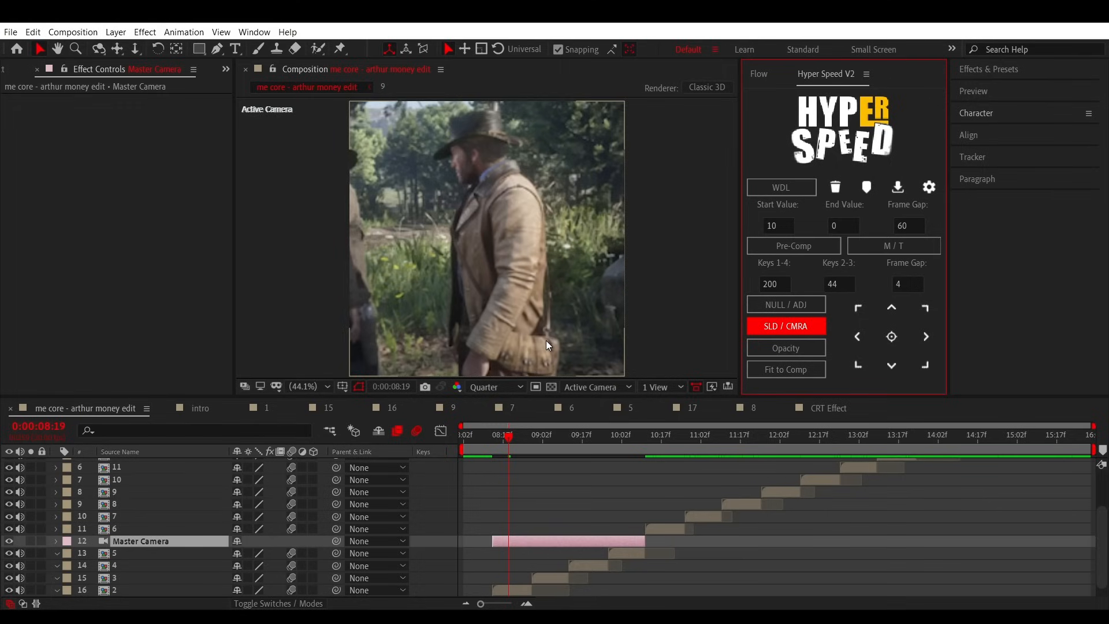
mouse_move(566, 511)
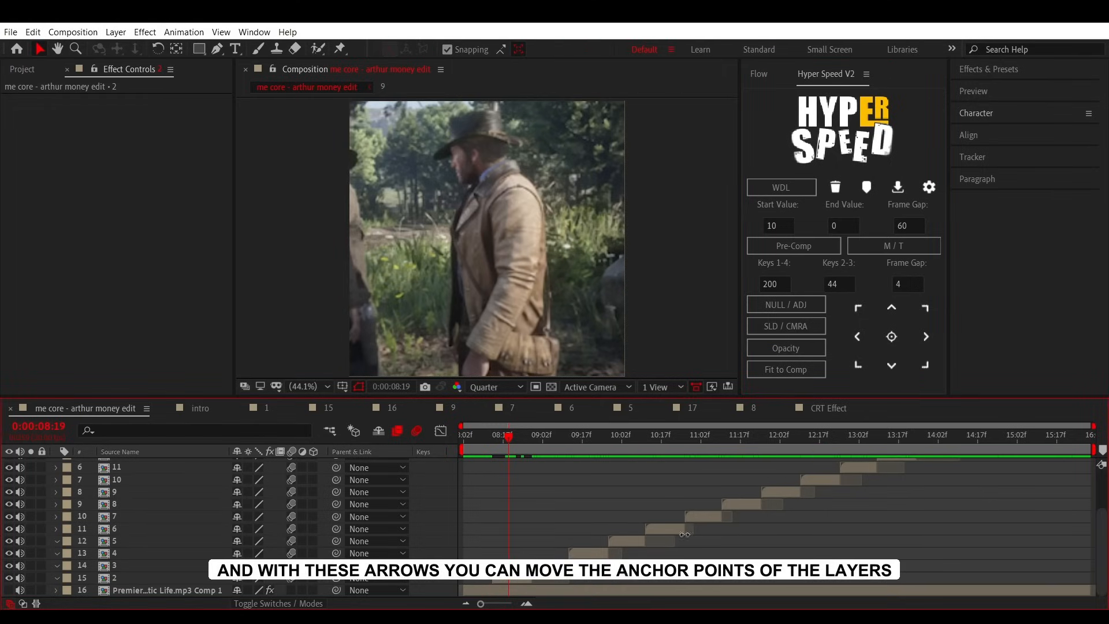
Center clip layer 2's anchor point, then move it to the bottom-left corner.
left_click(890, 336)
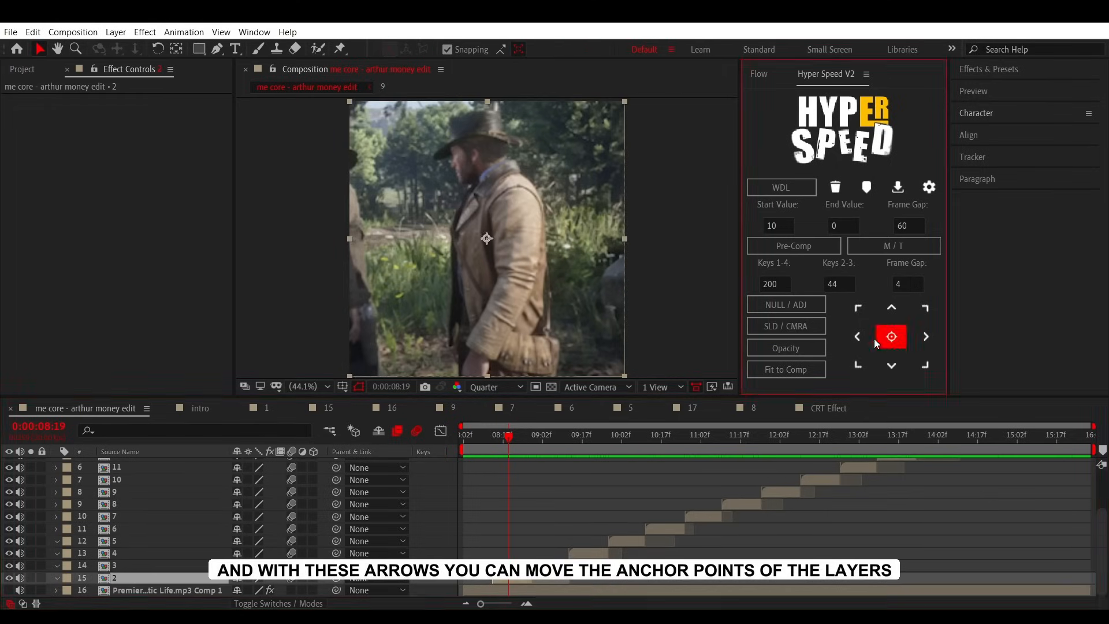
left_click(856, 366)
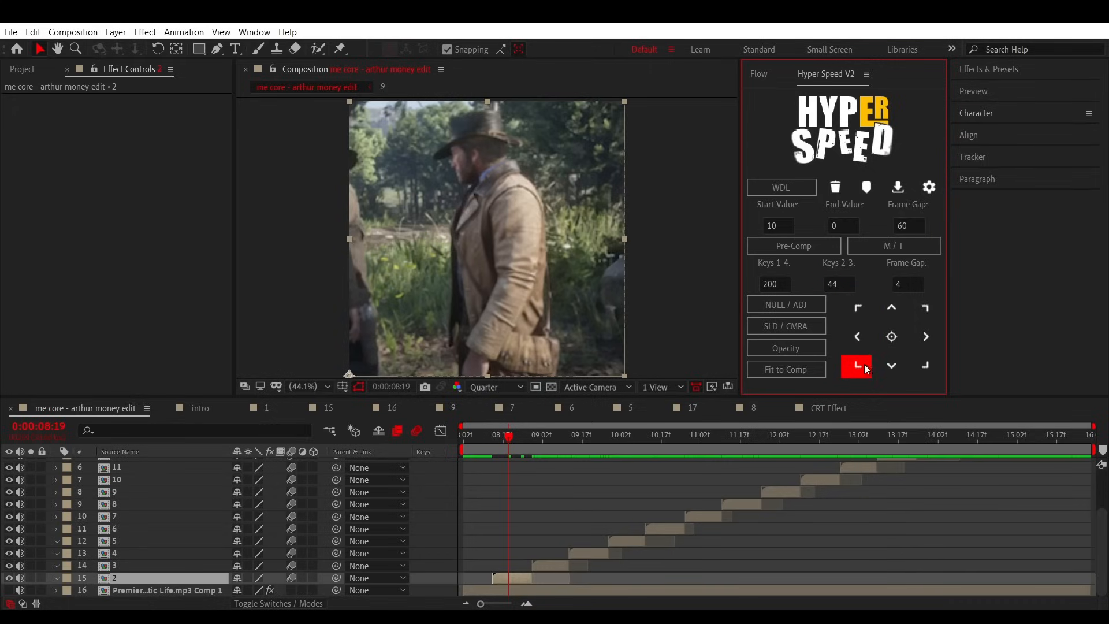